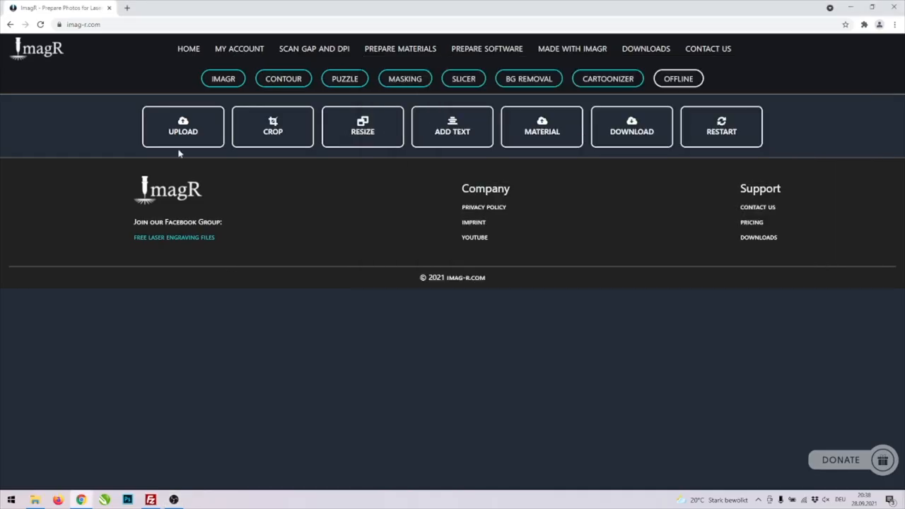
Upload girl.jpg from the images folder into the ImagR editor
{"action": "left_click", "coordinate": [182, 126]}
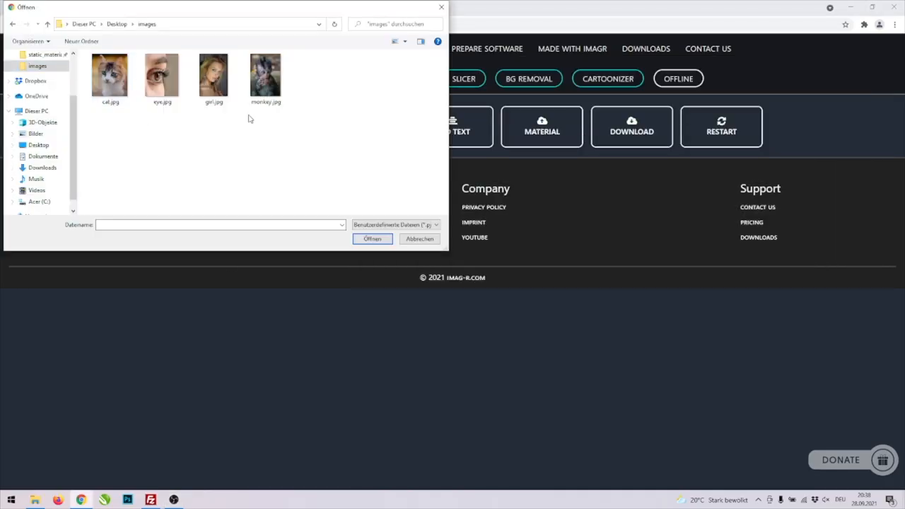
{"action": "left_click", "coordinate": [214, 74]}
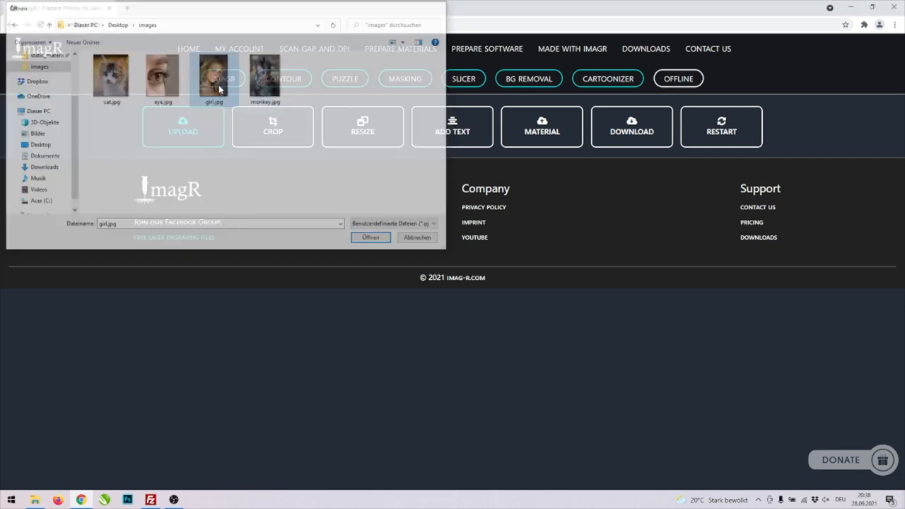
{"action": "left_click", "coordinate": [370, 237]}
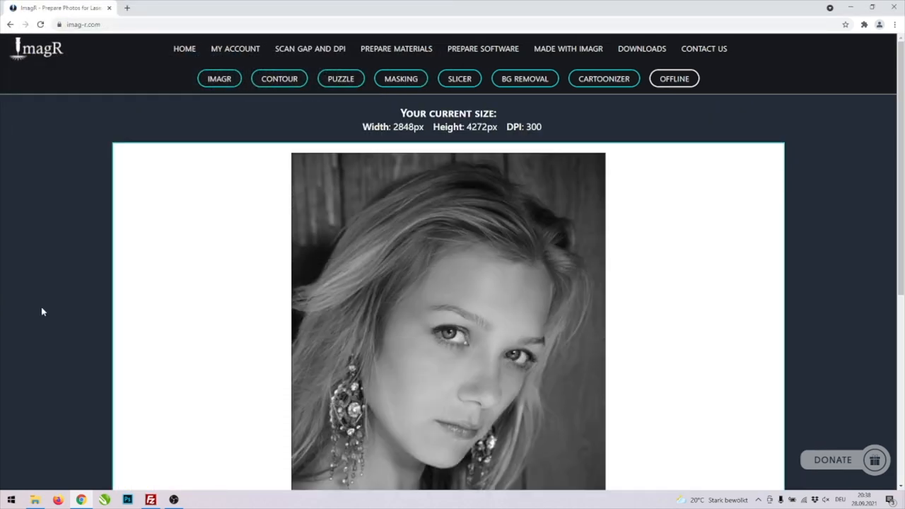
Resize the portrait to 160 × 240 mm at 254 DPI with fixed aspect ratio
{"action": "scroll", "scroll_direction": "down", "scroll_amount": 3}
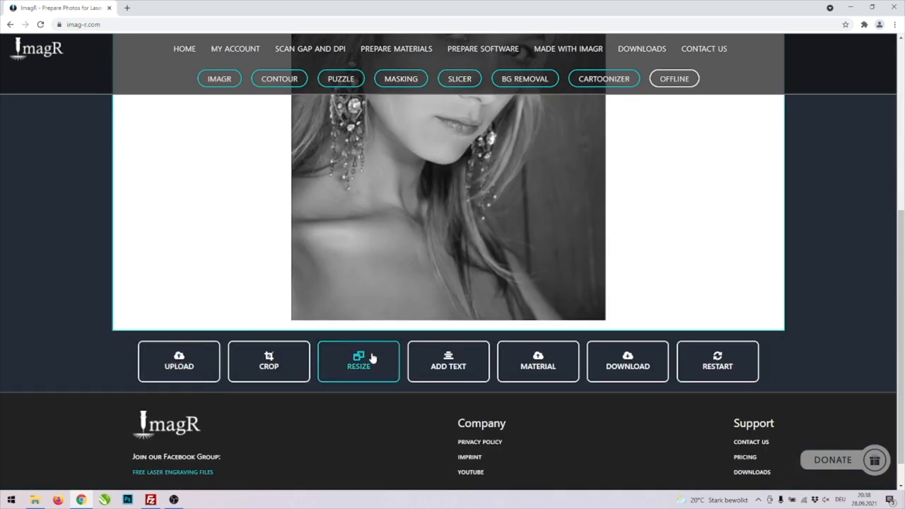
{"action": "left_click", "coordinate": [358, 361]}
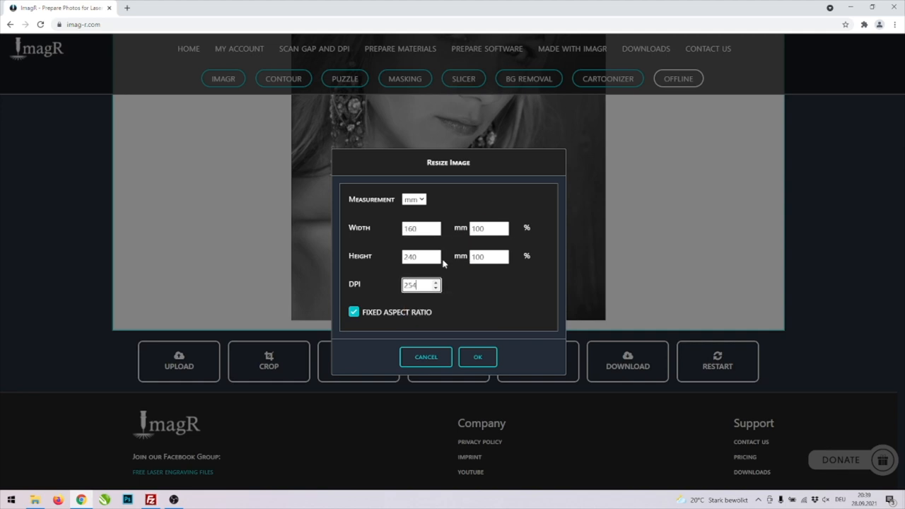
{"action": "left_click", "coordinate": [478, 356]}
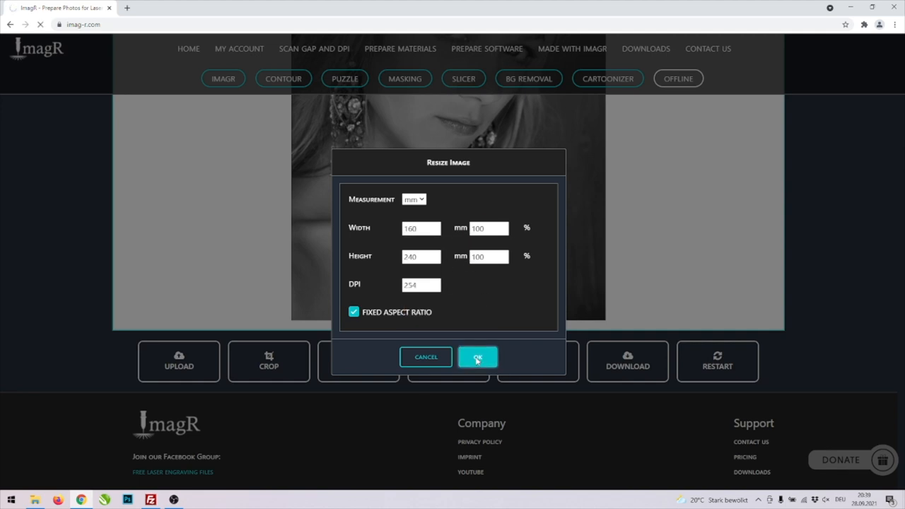
{"action": "left_click", "coordinate": [477, 357]}
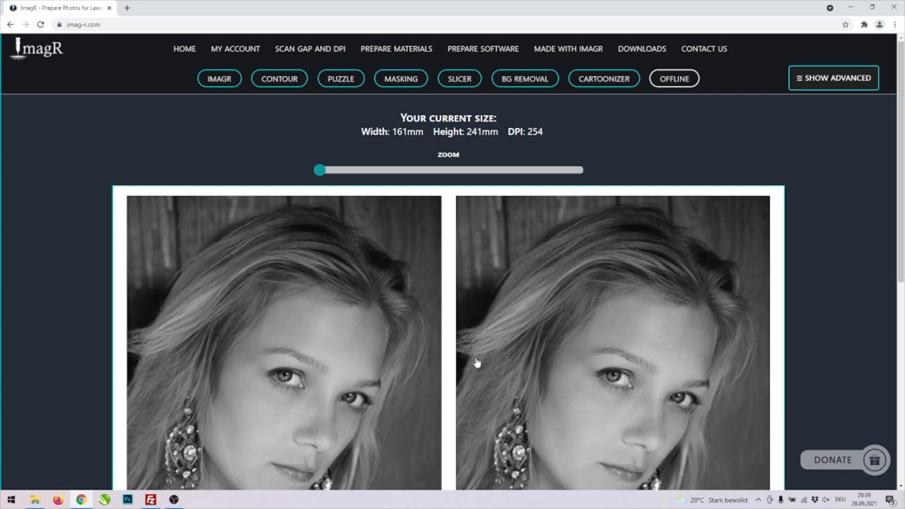
Apply the CO2 Wood material preset to turn the portrait into an engraving sketch
{"action": "scroll", "scroll_direction": "down", "scroll_amount": 3}
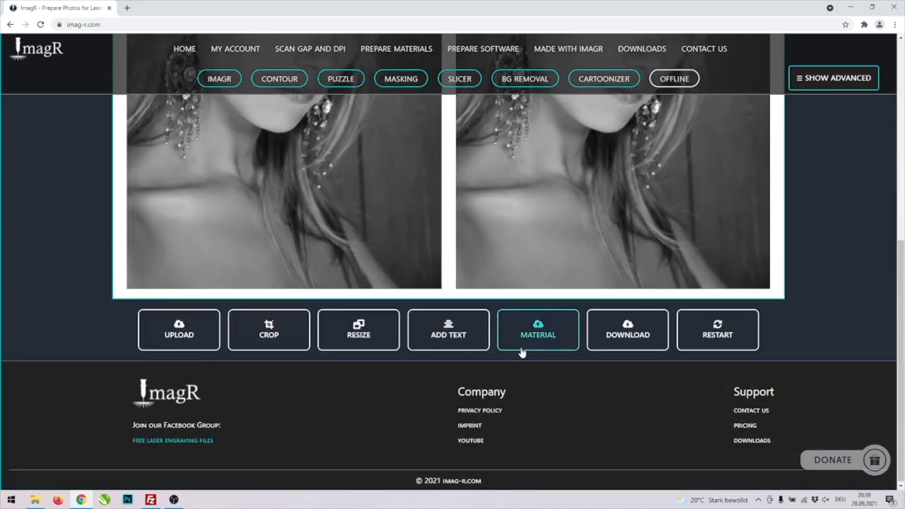
{"action": "left_click", "coordinate": [537, 330]}
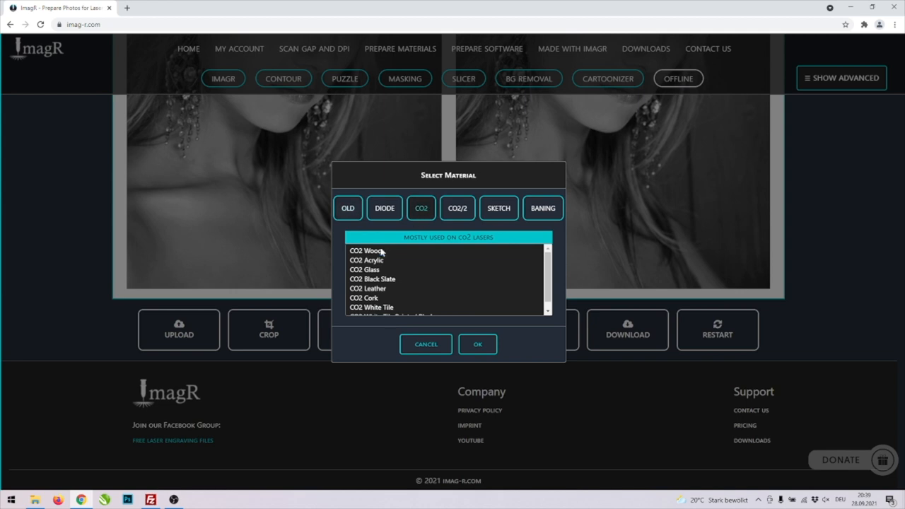
{"action": "left_click", "coordinate": [366, 250]}
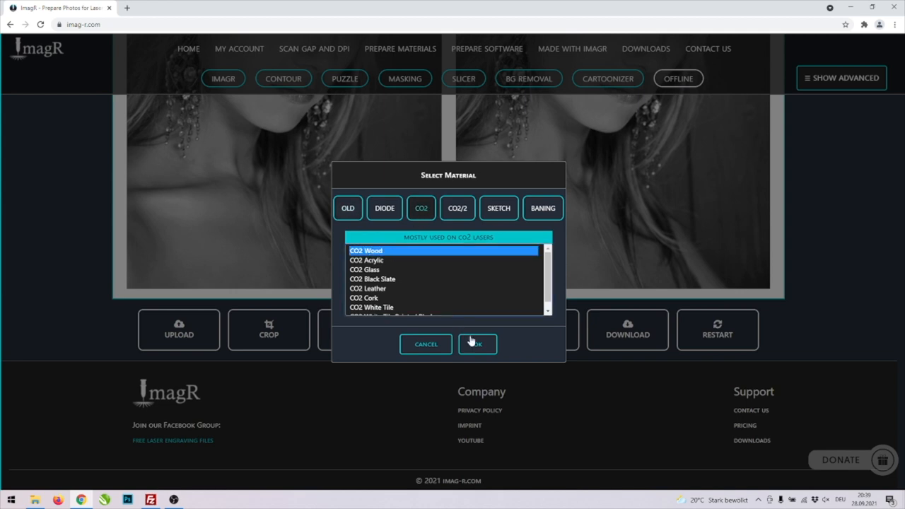
{"action": "left_click", "coordinate": [477, 343]}
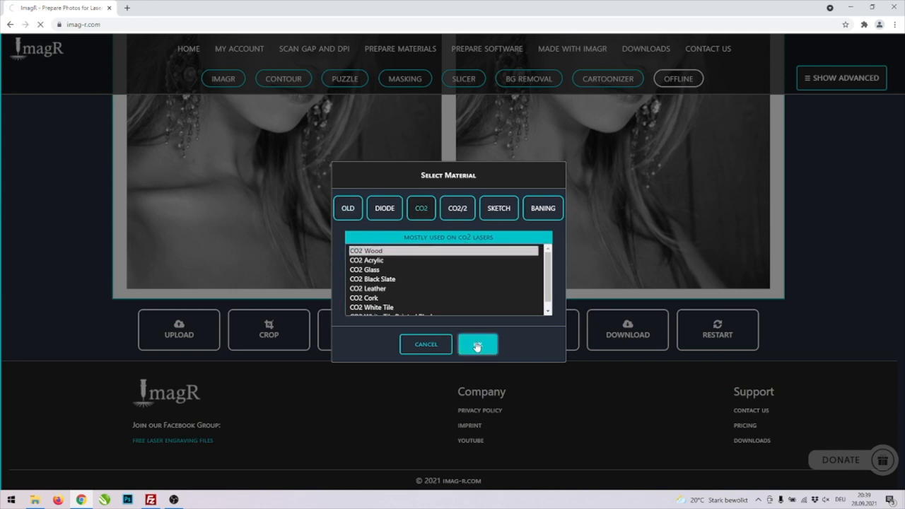
{"action": "left_click", "coordinate": [477, 344]}
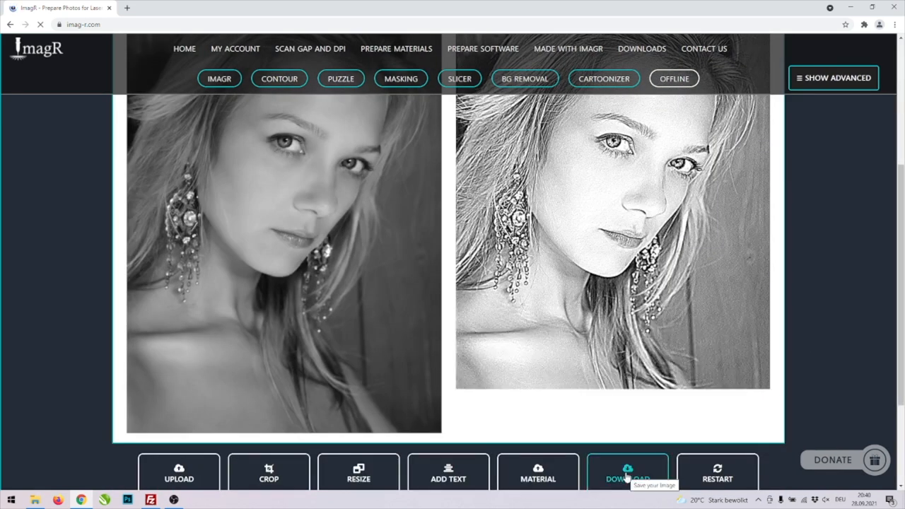
Bring up the download dialog offering BMP, PNG, JPG and SVG for the processed portrait
{"action": "left_click", "coordinate": [627, 476]}
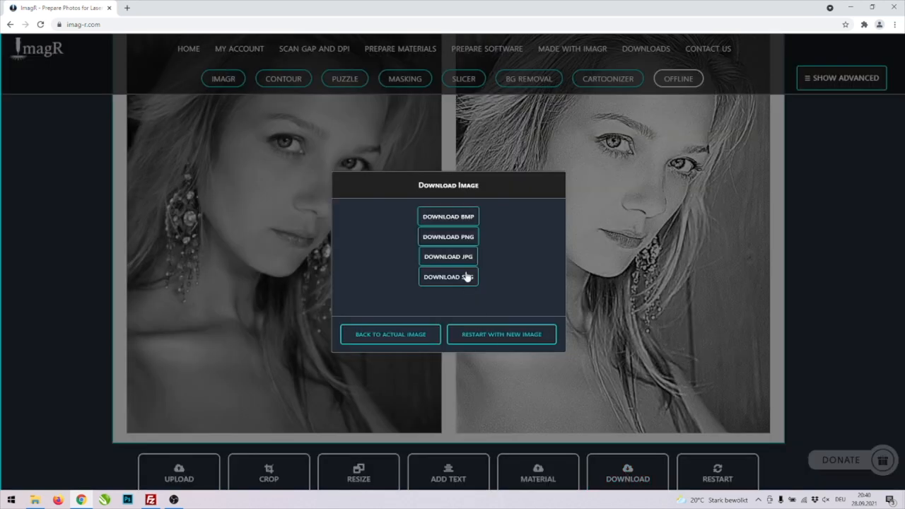
{"action": "mouse_move", "coordinate": [447, 216]}
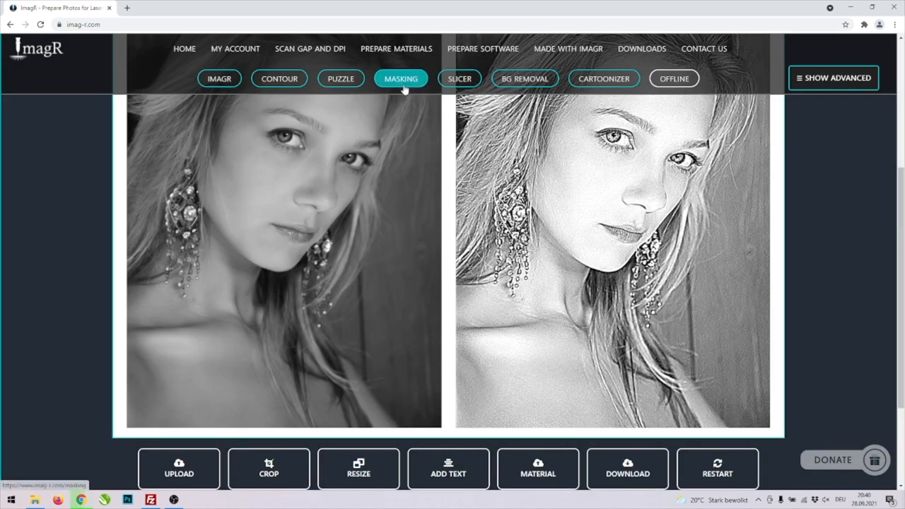
Load the downloaded girl BMP portrait into ImagR's Masking tool
{"action": "left_click", "coordinate": [401, 78]}
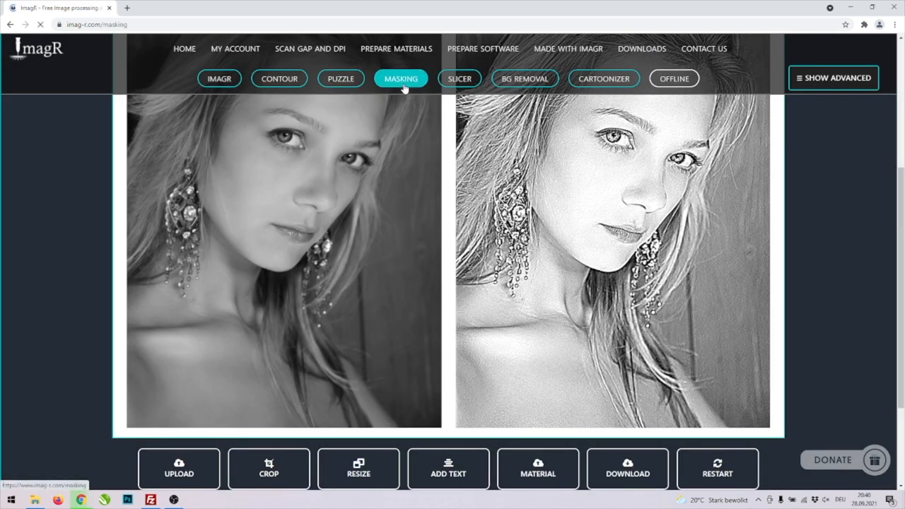
{"action": "left_click", "coordinate": [400, 78]}
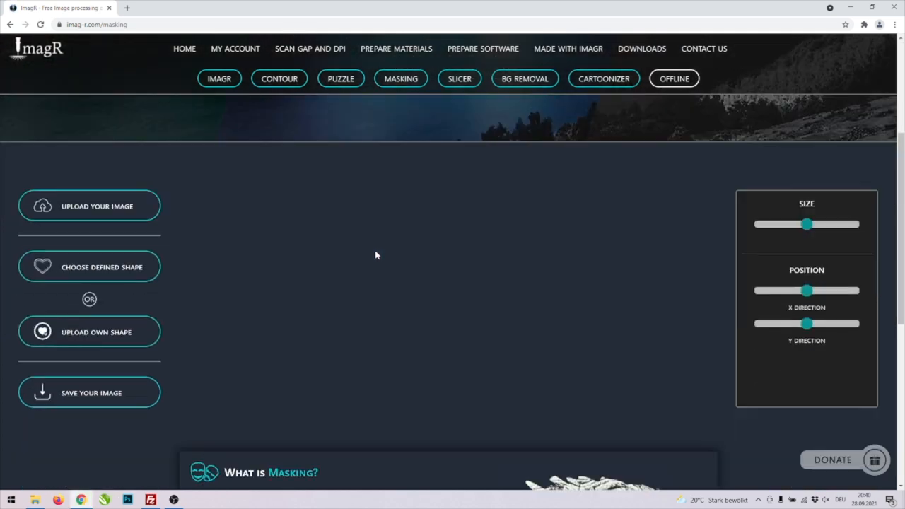
{"action": "left_click", "coordinate": [89, 206]}
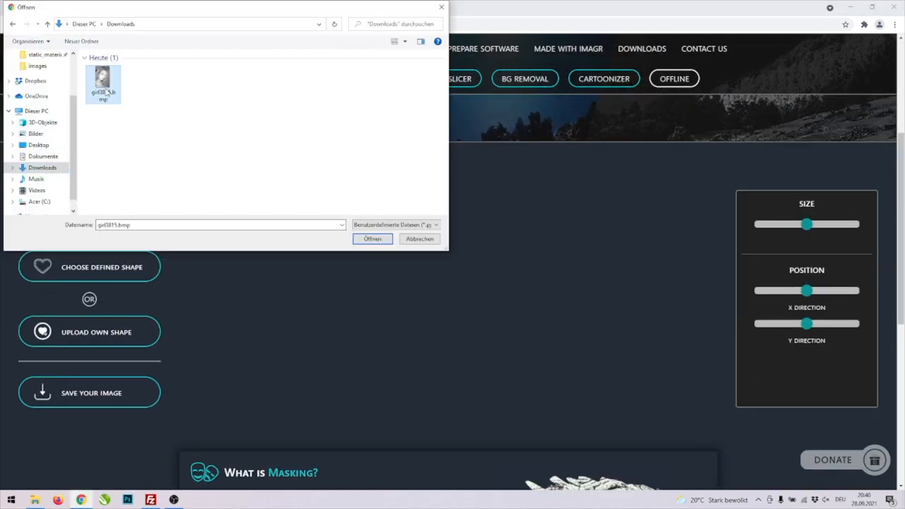
{"action": "left_click", "coordinate": [372, 239]}
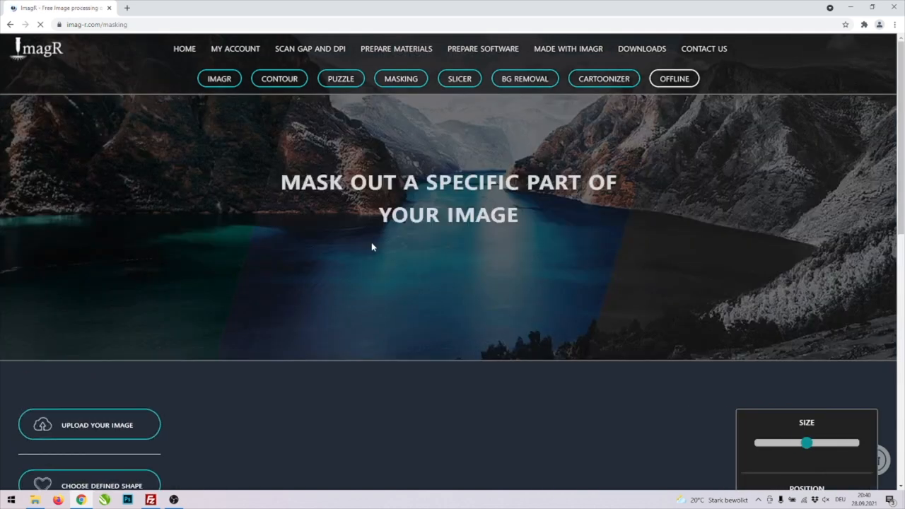
{"action": "scroll", "scroll_direction": "down", "scroll_amount": 3}
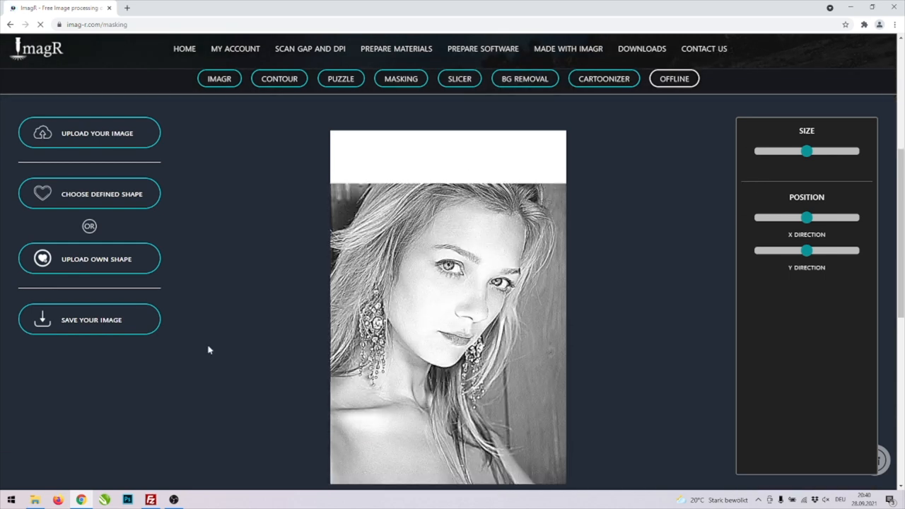
Mask the portrait inside the ragged brush-stroke shape from the predefined gallery
{"action": "left_click", "coordinate": [89, 193]}
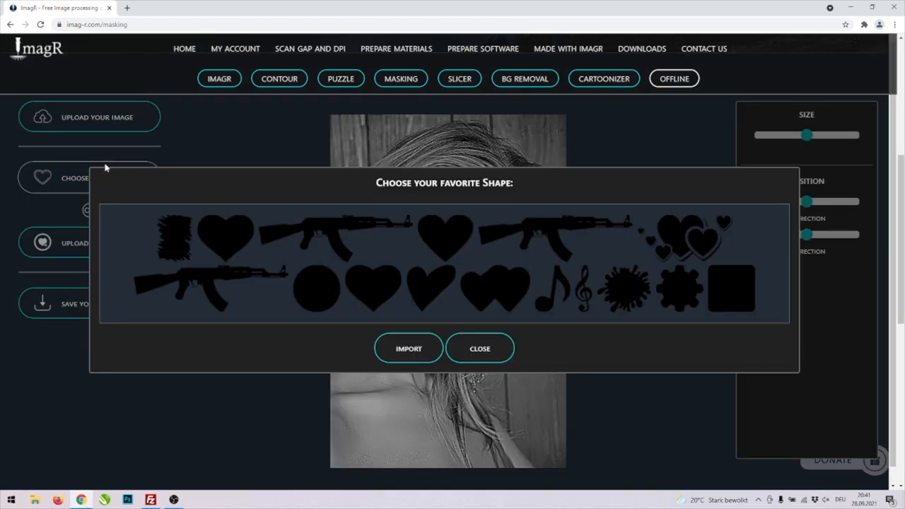
{"action": "left_click", "coordinate": [174, 238]}
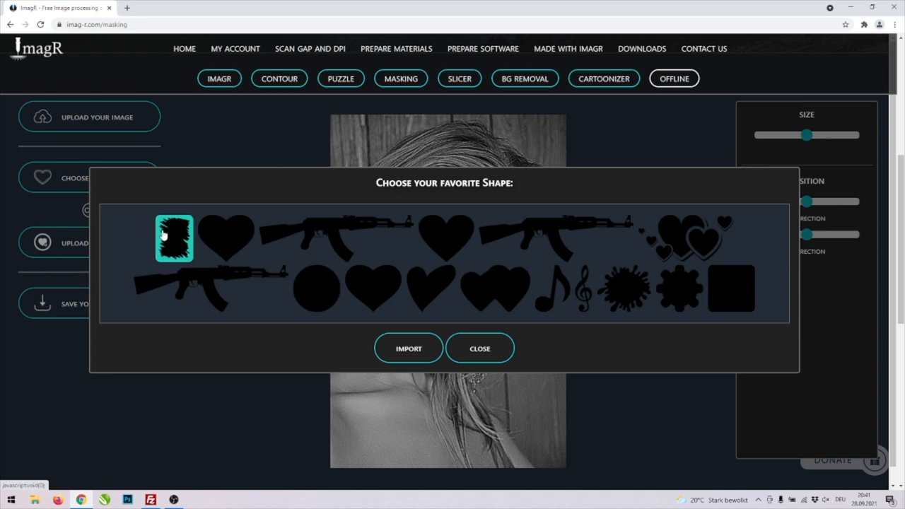
{"action": "right_click", "coordinate": [168, 241]}
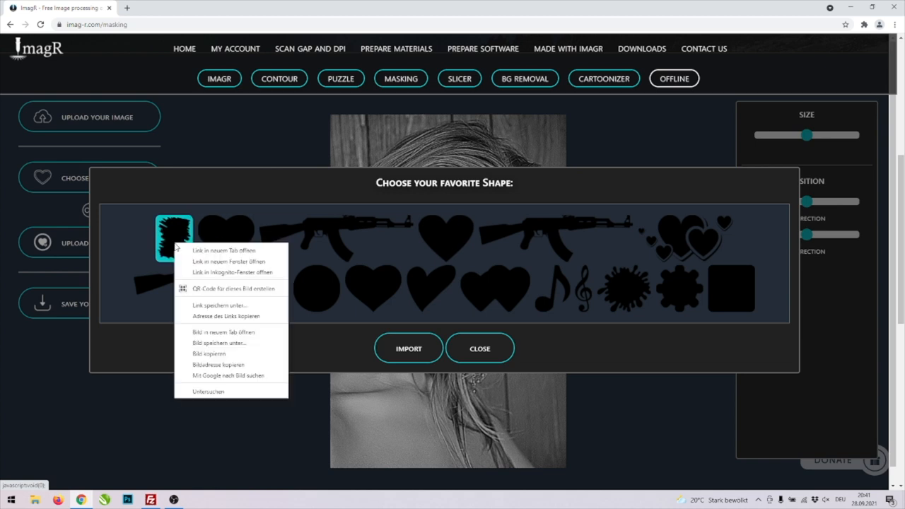
{"action": "left_click", "coordinate": [218, 342]}
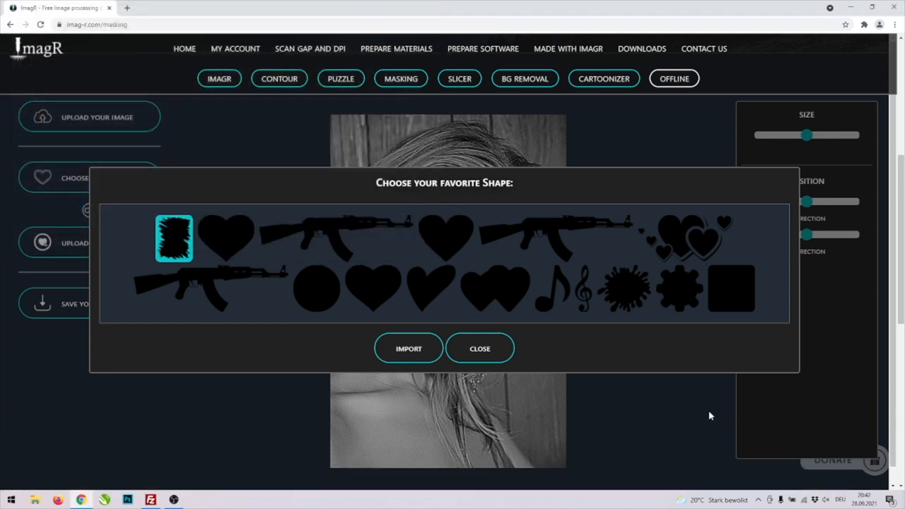
{"action": "left_click", "coordinate": [407, 348]}
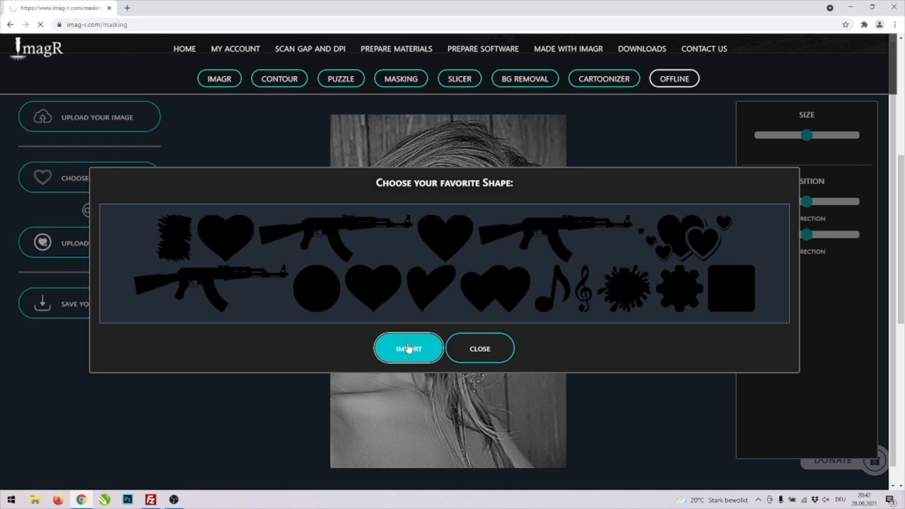
{"action": "left_click", "coordinate": [408, 348]}
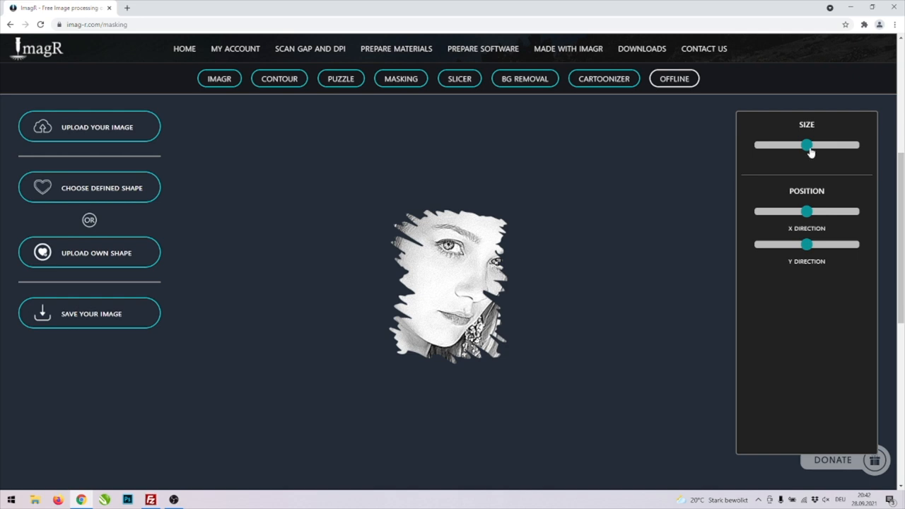
Enlarge the masked portrait to full size and save it as a PNG
{"action": "left_click_drag", "start_coordinate": [809, 145], "coordinate": [856, 145]}
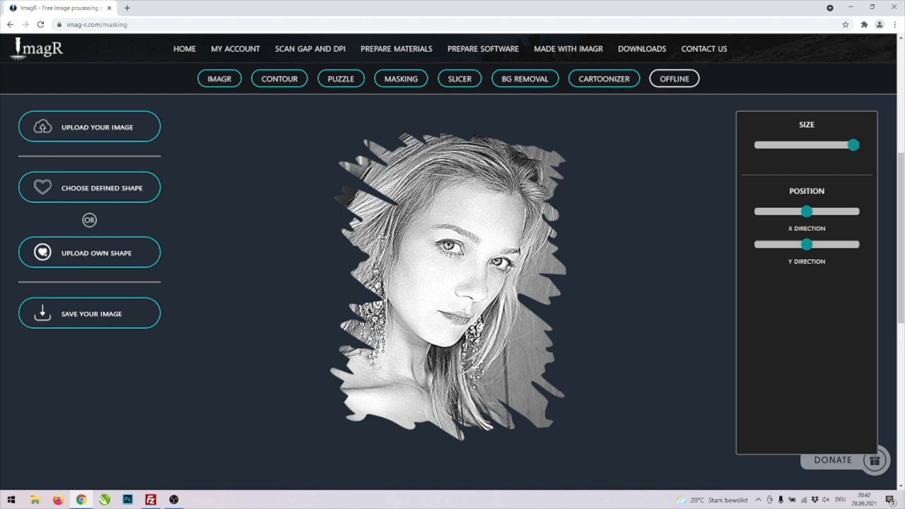
{"action": "mouse_move", "coordinate": [213, 317]}
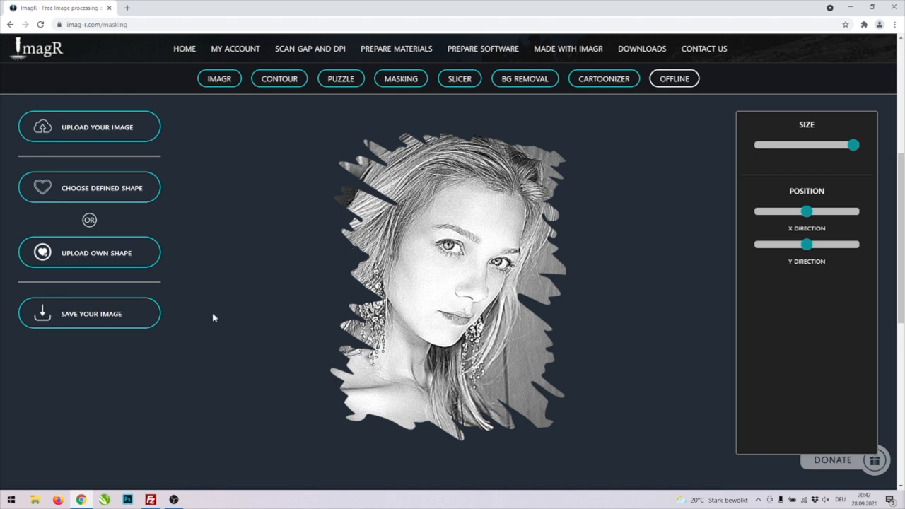
{"action": "left_click", "coordinate": [90, 313]}
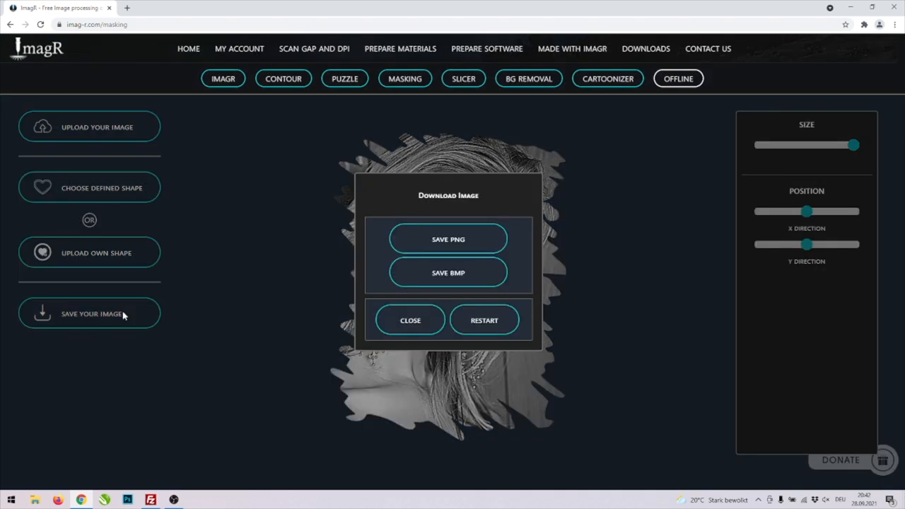
{"action": "left_click", "coordinate": [449, 226]}
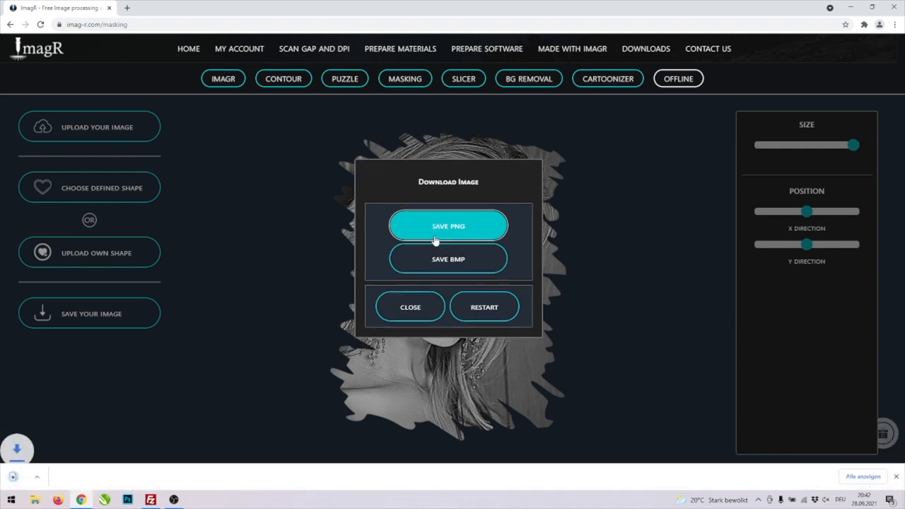
{"action": "left_click", "coordinate": [449, 224]}
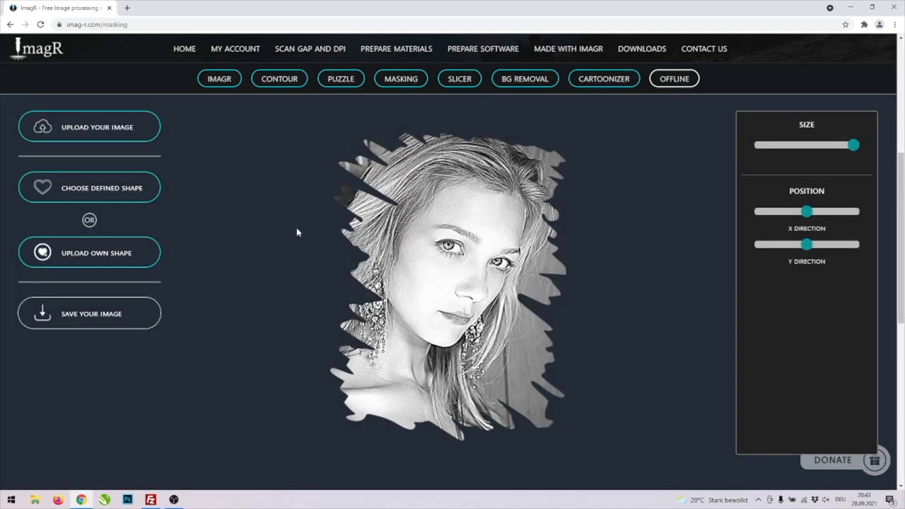
Go to ImagR's Contour outline tool
{"action": "left_click", "coordinate": [280, 78]}
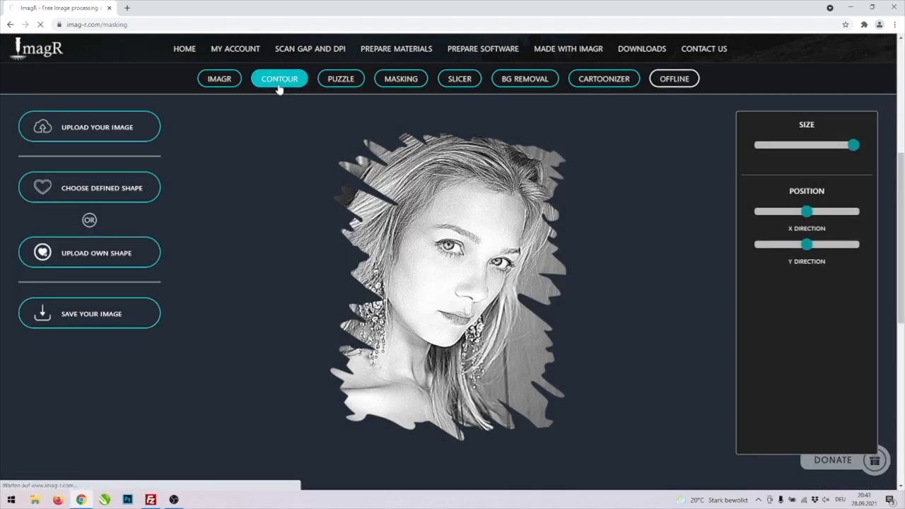
{"action": "left_click", "coordinate": [279, 78]}
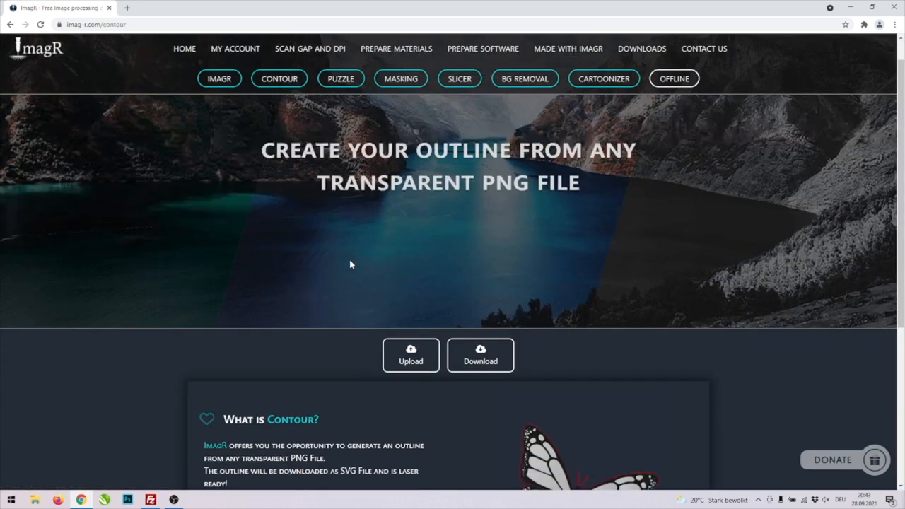
Load the saved masked portrait PNG into Contour and download its outline as SVG
{"action": "left_click", "coordinate": [410, 355]}
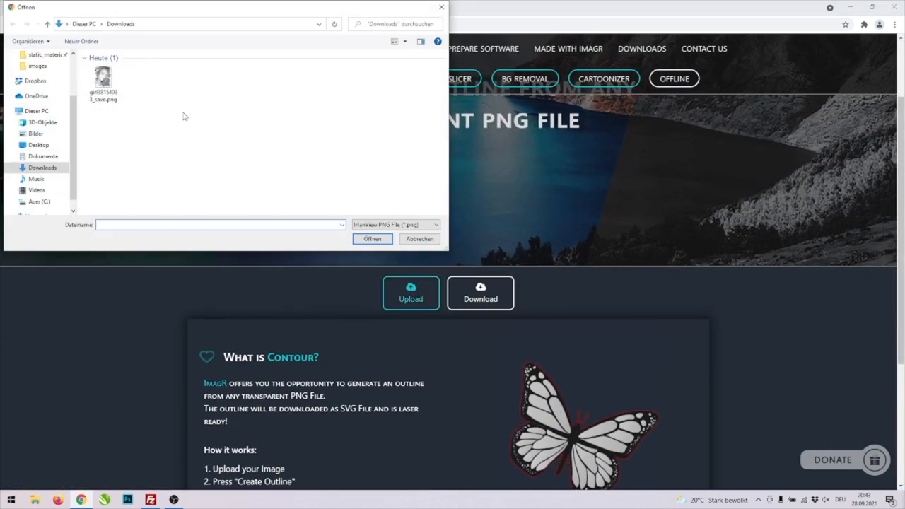
{"action": "left_click", "coordinate": [106, 78]}
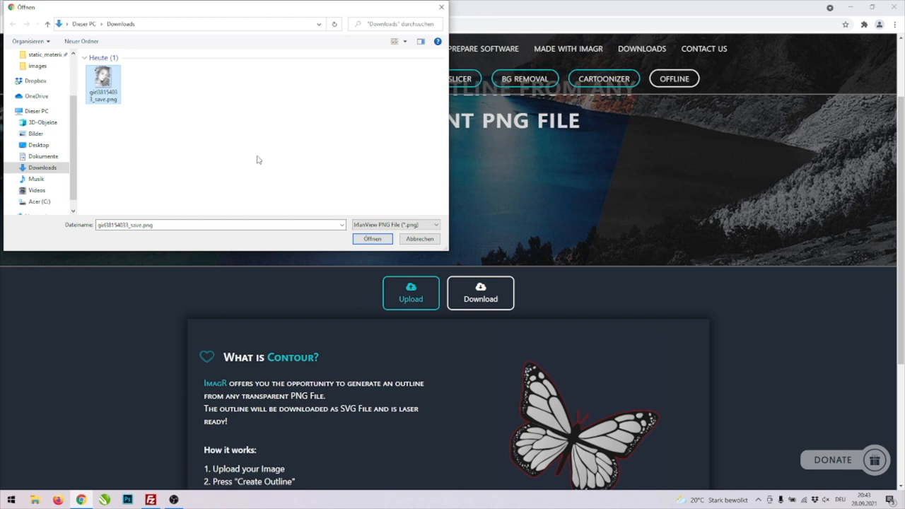
{"action": "left_click", "coordinate": [372, 238]}
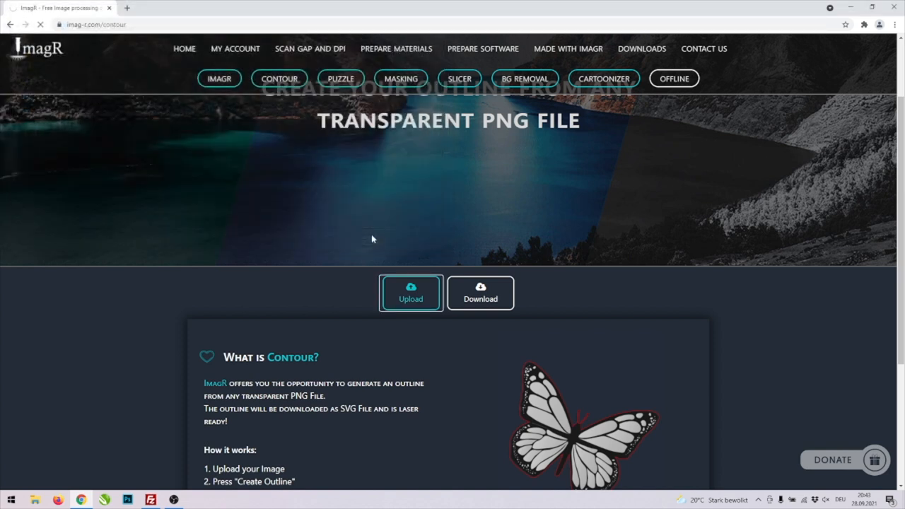
{"action": "scroll", "scroll_direction": "down", "scroll_amount": 3}
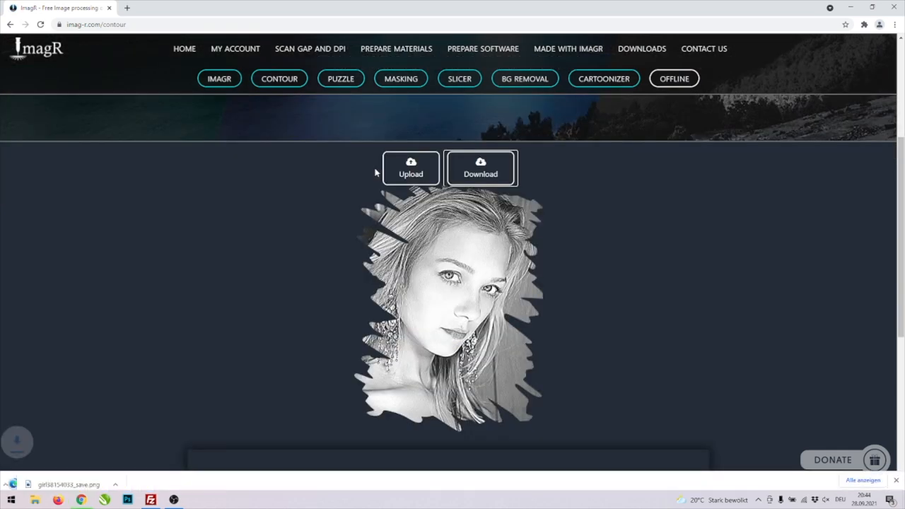
{"action": "left_click", "coordinate": [481, 168]}
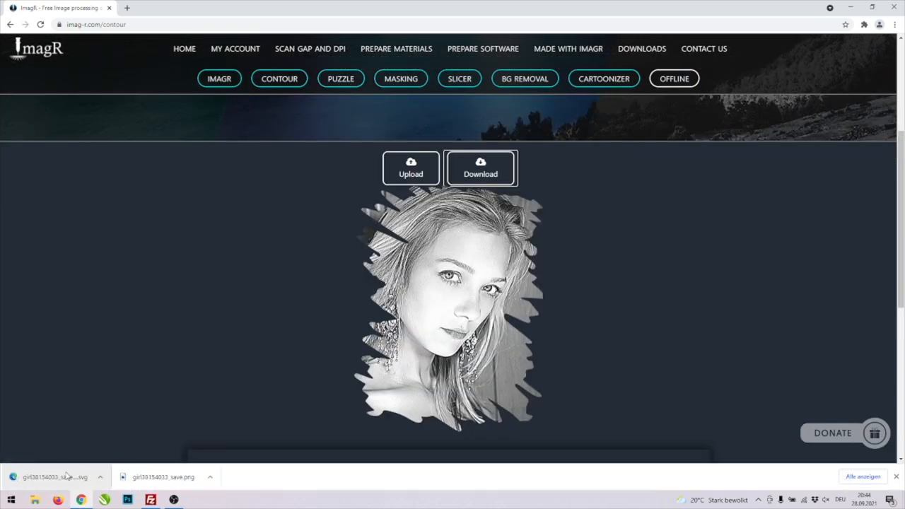
{"action": "left_click", "coordinate": [54, 477]}
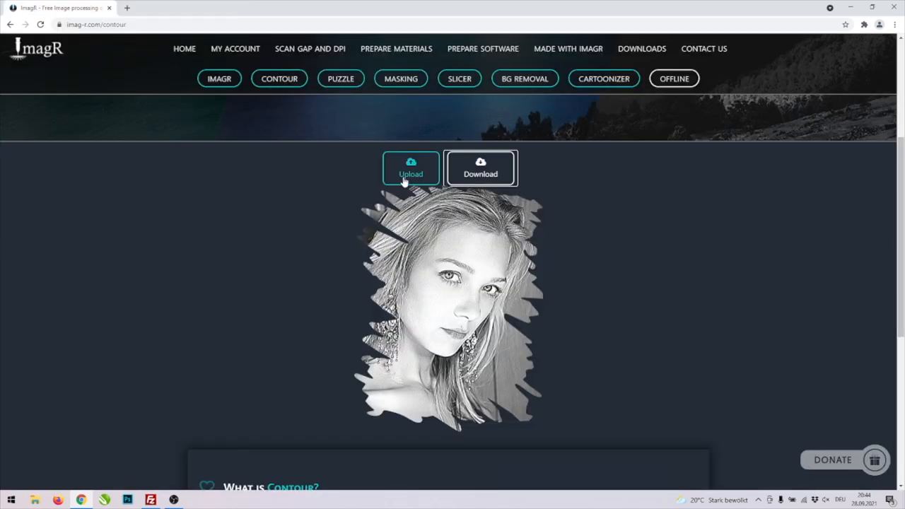
Run the black brush-stroke shape through Contour, download its SVG and view 134427.svg
{"action": "left_click", "coordinate": [410, 170]}
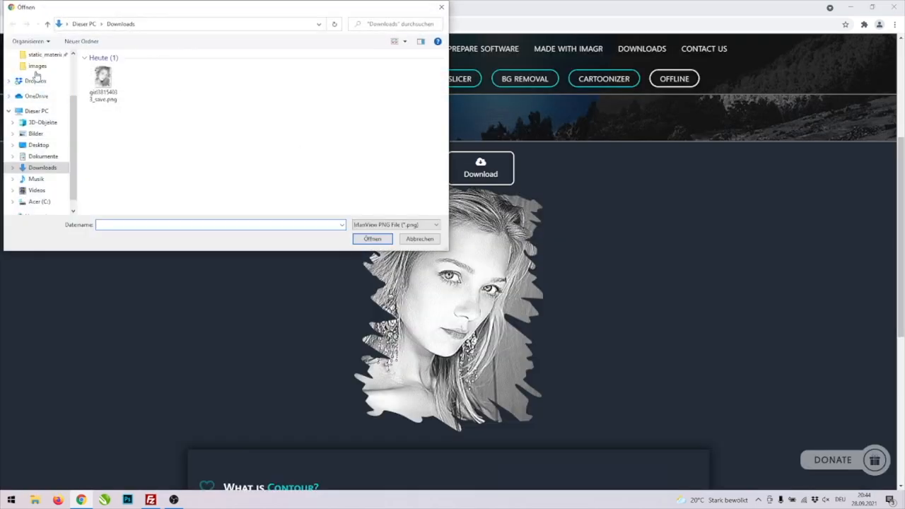
{"action": "left_click", "coordinate": [420, 238]}
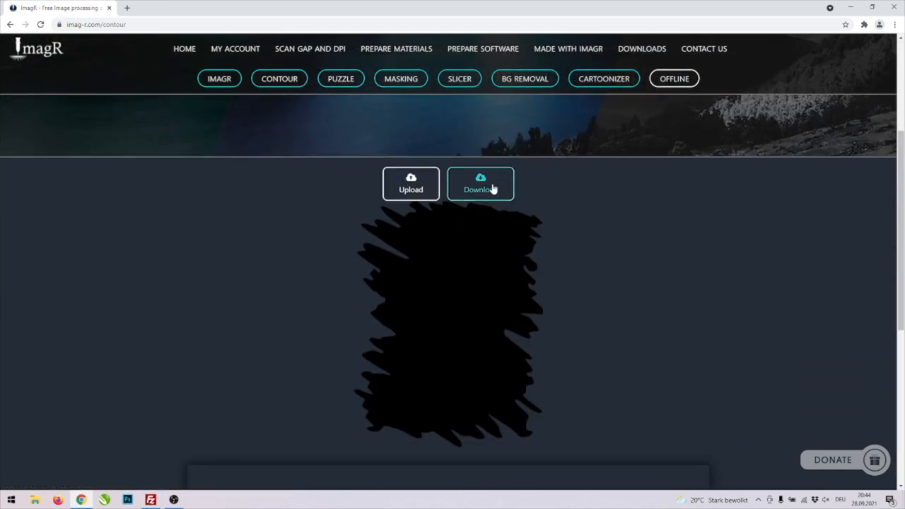
{"action": "left_click", "coordinate": [480, 184]}
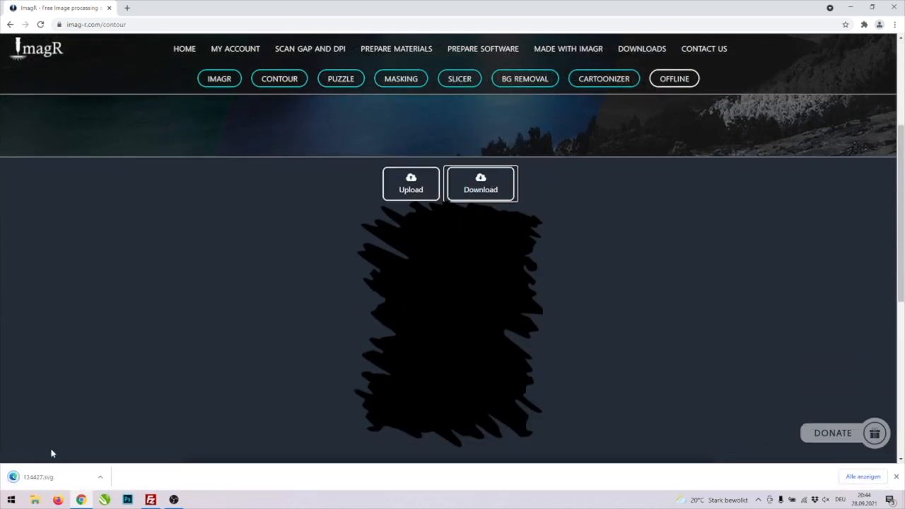
{"action": "left_click", "coordinate": [42, 475]}
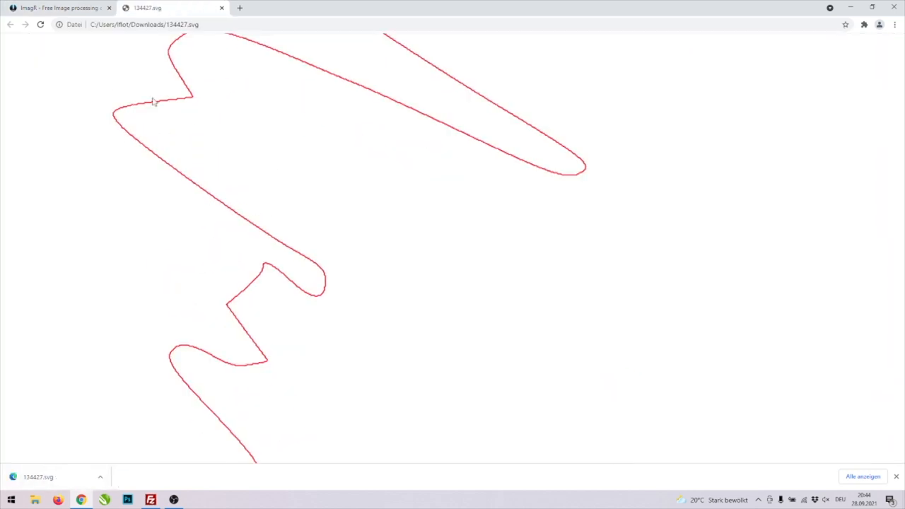
Close the 134427.svg preview tab to return to the ImagR Contour page
{"action": "left_click", "coordinate": [60, 11]}
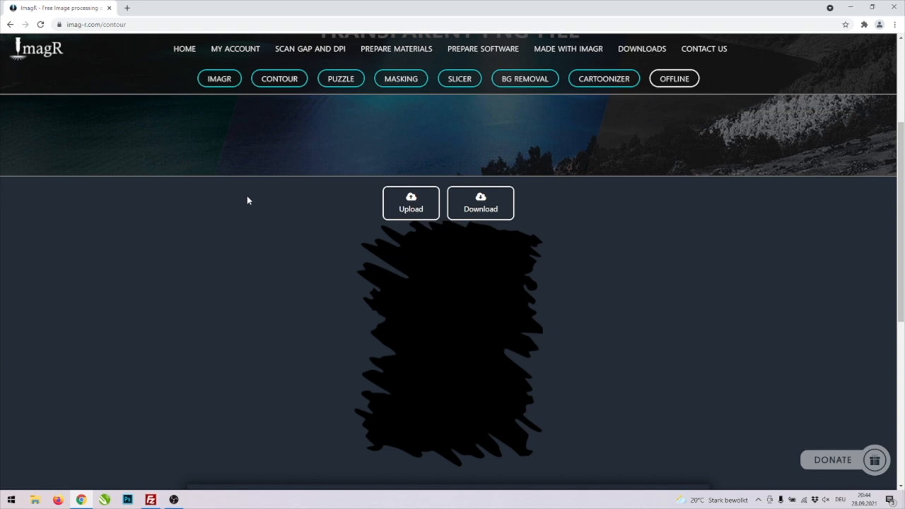
{"action": "mouse_move", "coordinate": [248, 200]}
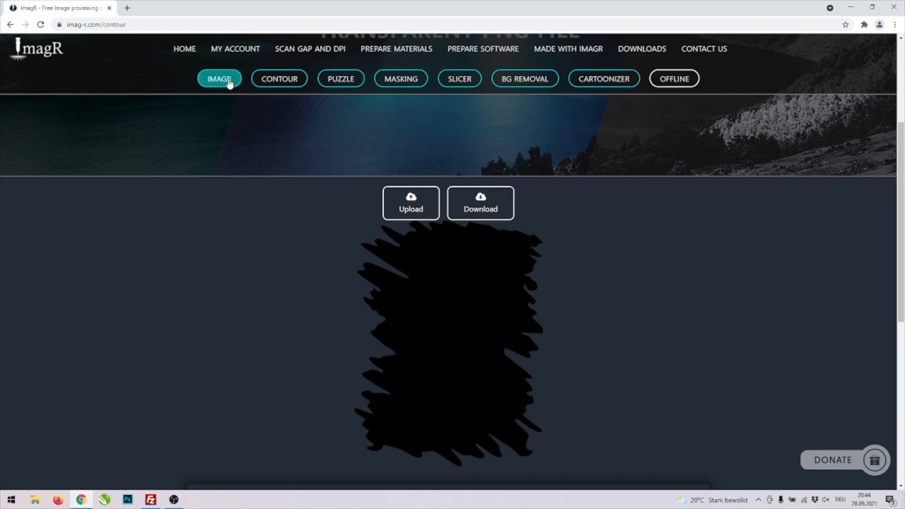
Bring the masked portrait into the main ImagR editor and confirm its size at 1600 × 2086 px, 254 DPI
{"action": "left_click", "coordinate": [219, 78]}
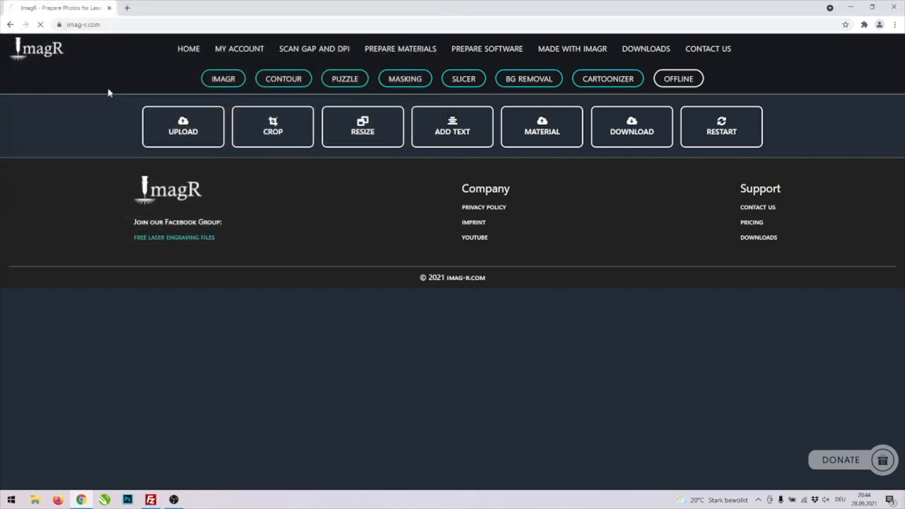
{"action": "mouse_move", "coordinate": [274, 240]}
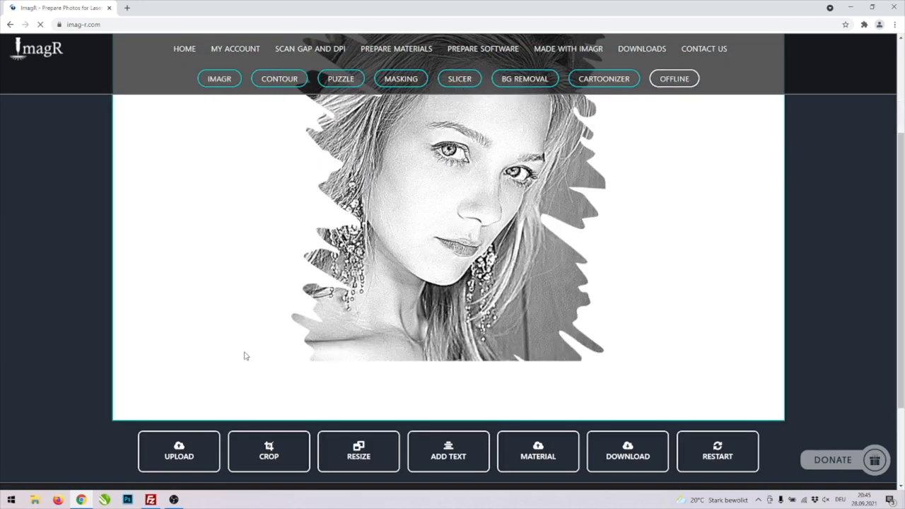
{"action": "left_click", "coordinate": [358, 451]}
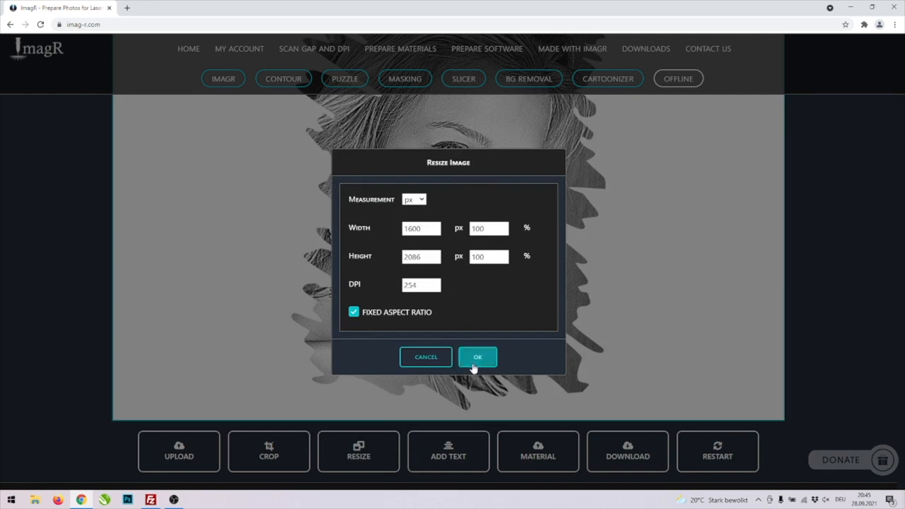
{"action": "left_click", "coordinate": [477, 356]}
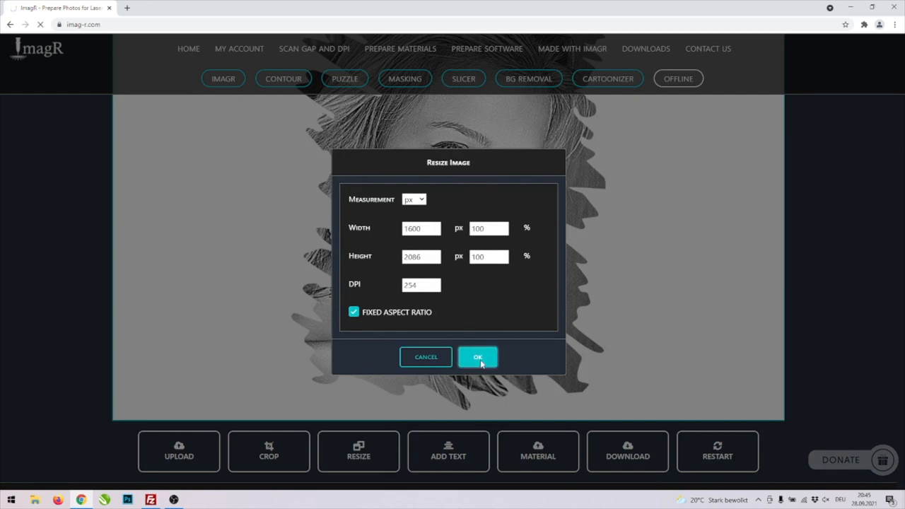
{"action": "left_click", "coordinate": [477, 356]}
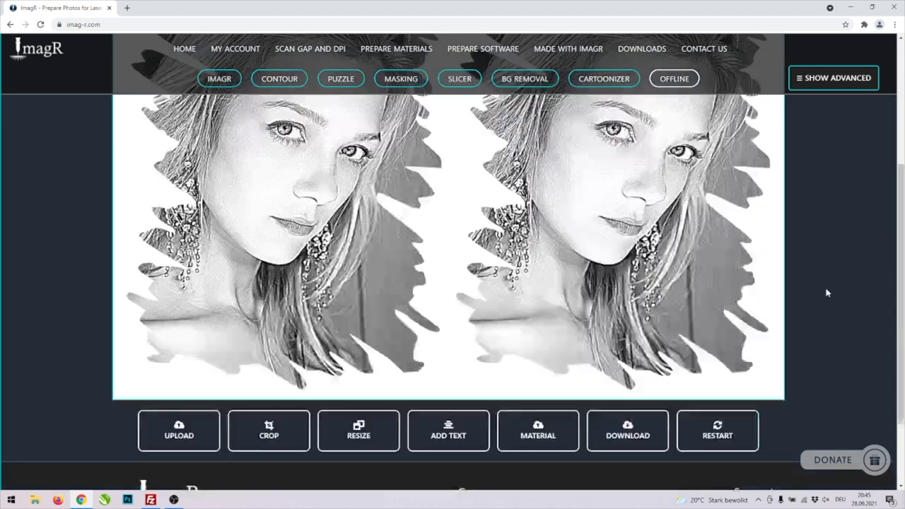
Download the sketched portrait as a BMP file
{"action": "scroll", "scroll_direction": "down", "scroll_amount": 3}
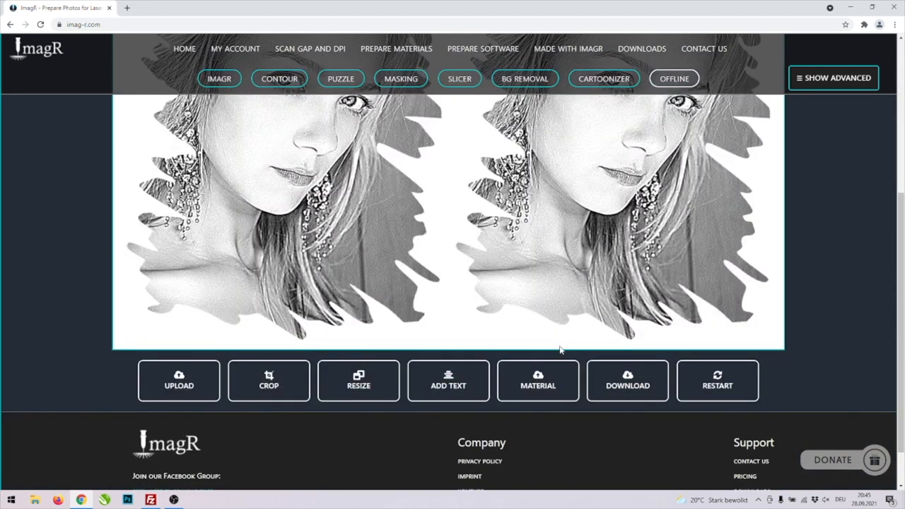
{"action": "left_click", "coordinate": [627, 381]}
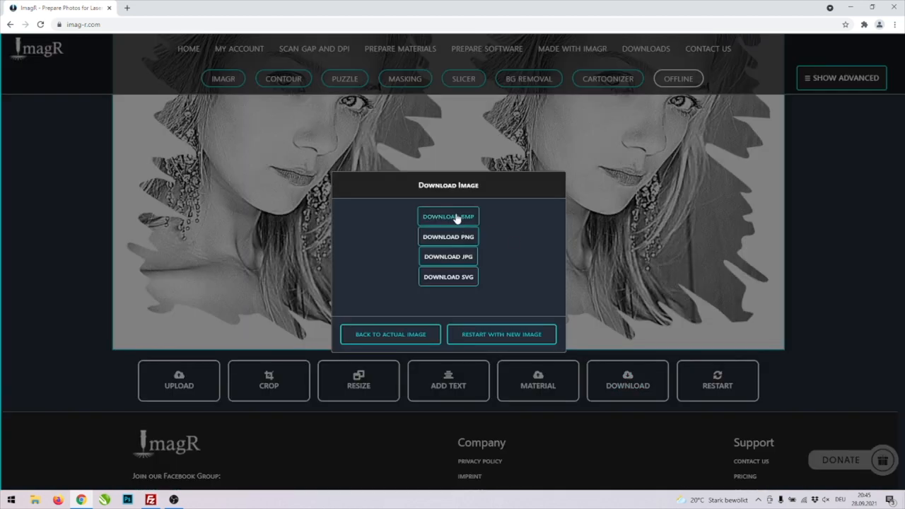
{"action": "left_click", "coordinate": [447, 223]}
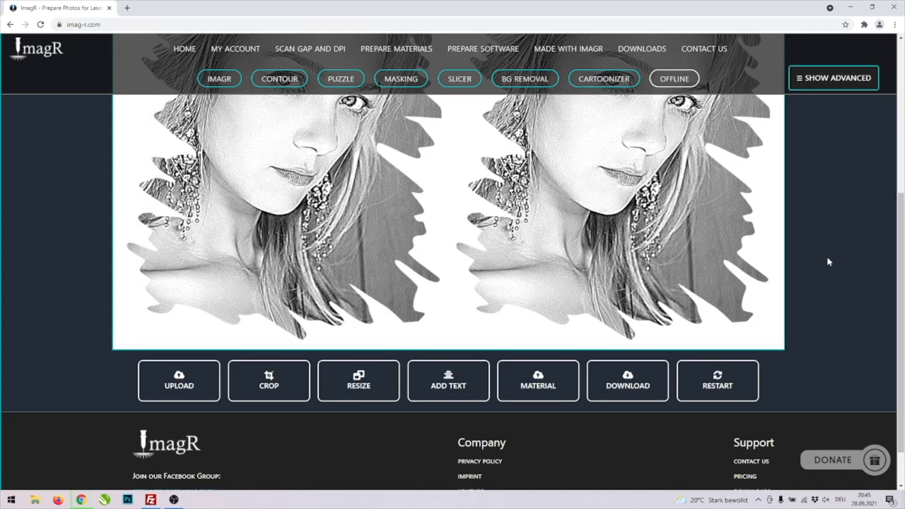
{"action": "mouse_move", "coordinate": [835, 255]}
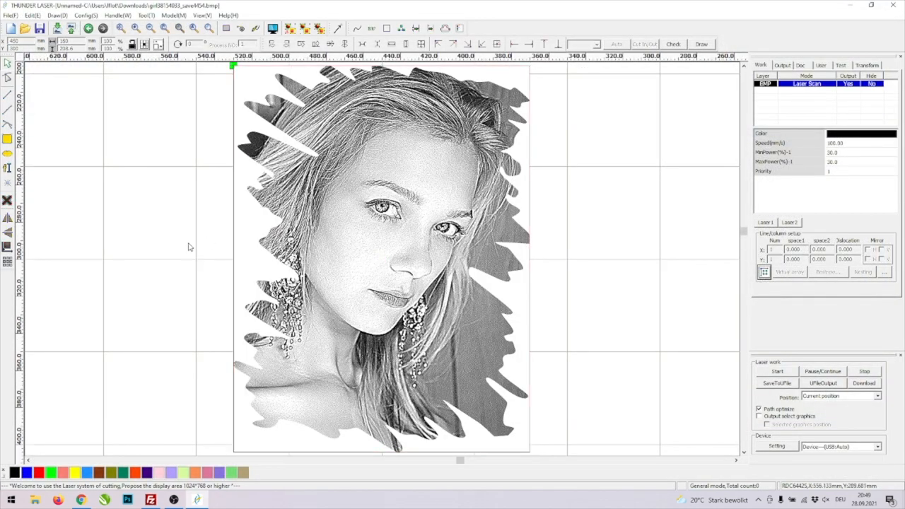
{"action": "mouse_move", "coordinate": [194, 250]}
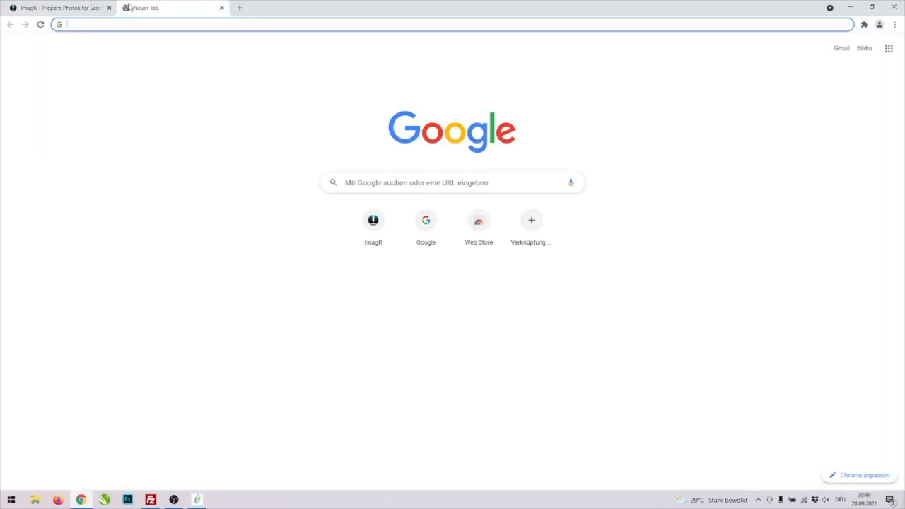
Convert 134427.svg to AI on Convertio (searched via 'svg to ai') and download 134427.ai
{"action": "type", "text": "svg to ai"}
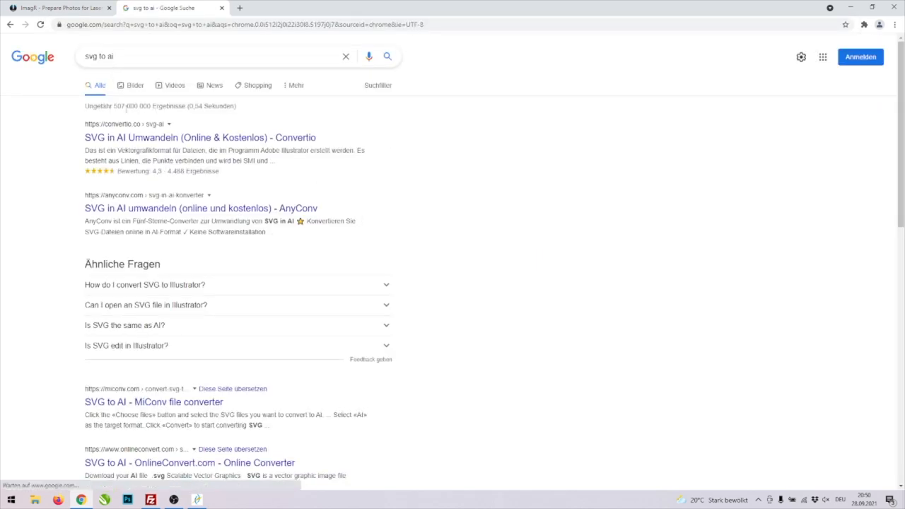
{"action": "left_click", "coordinate": [201, 137]}
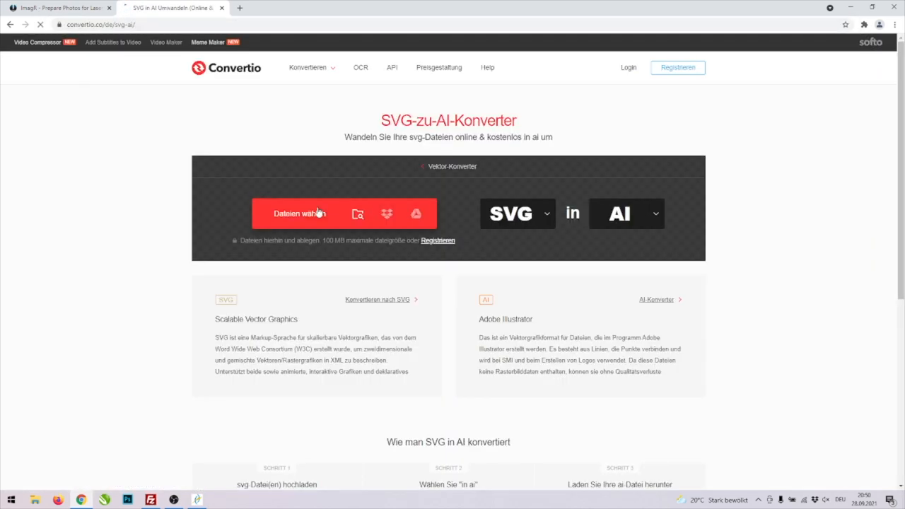
{"action": "left_click", "coordinate": [297, 213]}
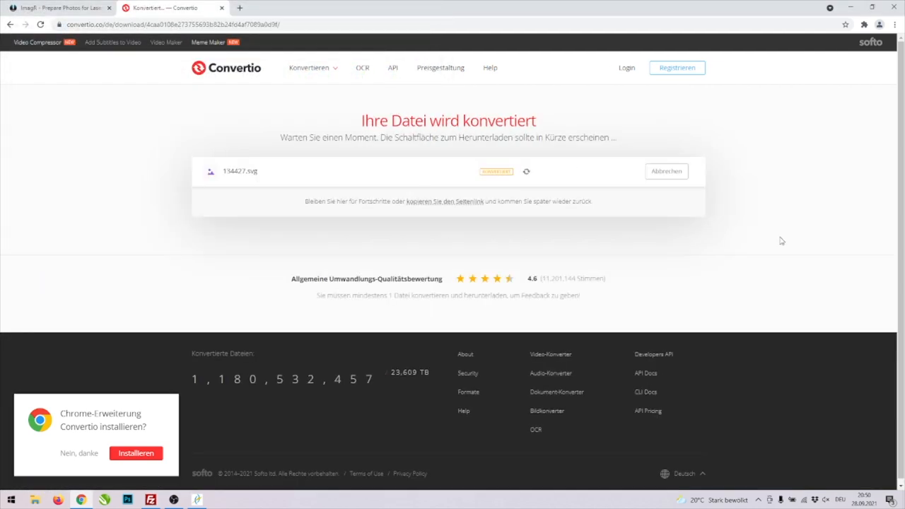
{"action": "left_click", "coordinate": [667, 171]}
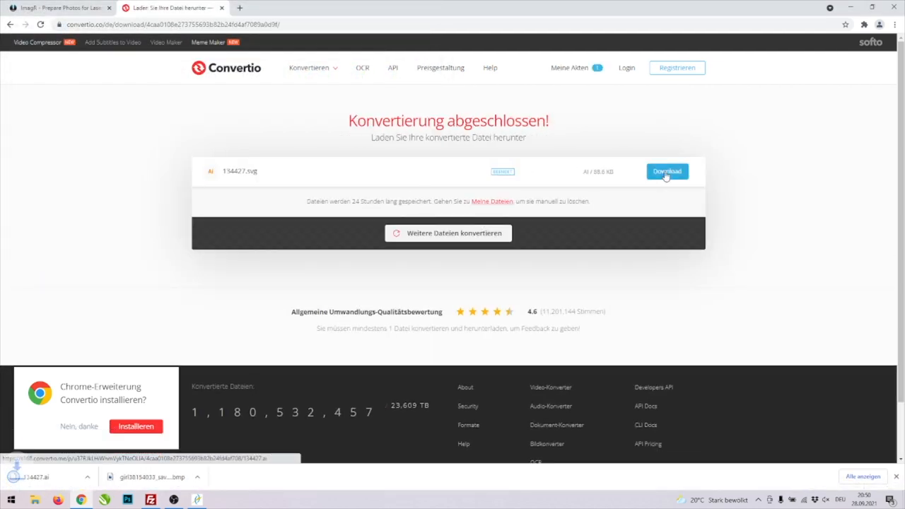
{"action": "left_click", "coordinate": [666, 171]}
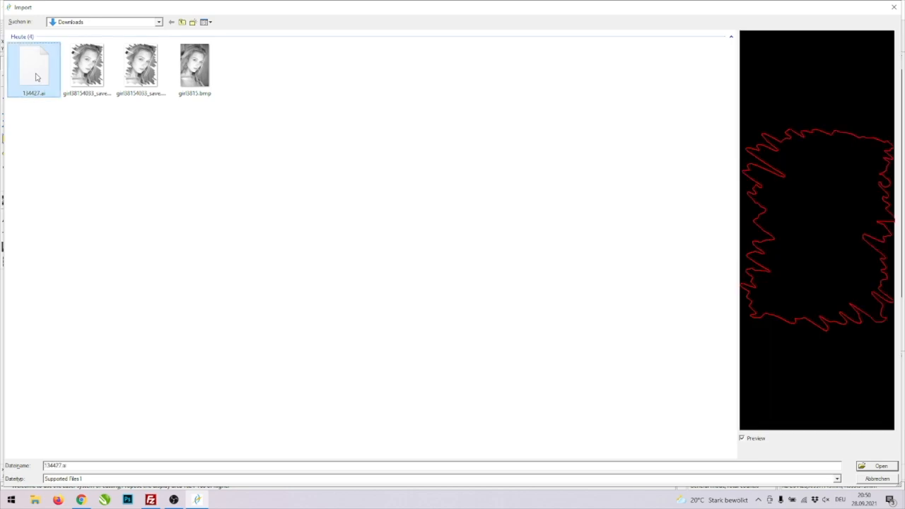
Import the 134427.ai cut outline into RDWorks around the portrait engraving
{"action": "left_click", "coordinate": [880, 466]}
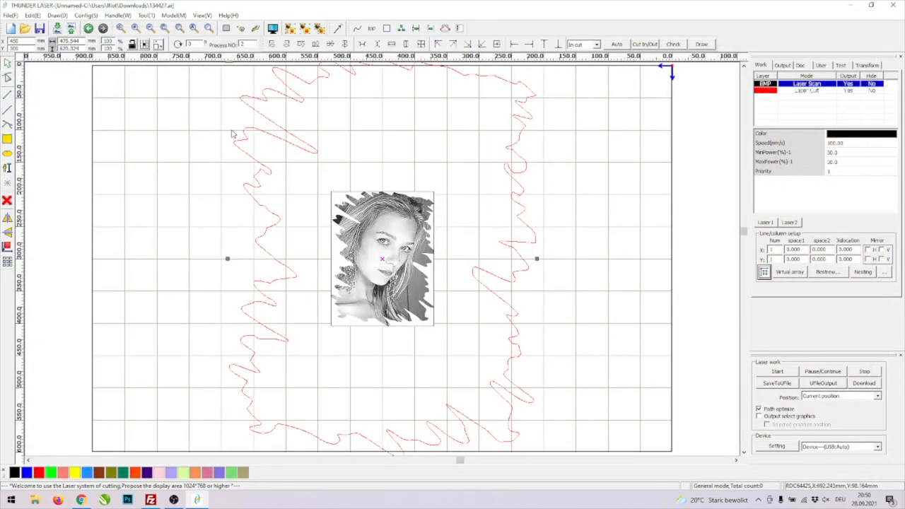
{"action": "left_click", "coordinate": [808, 92]}
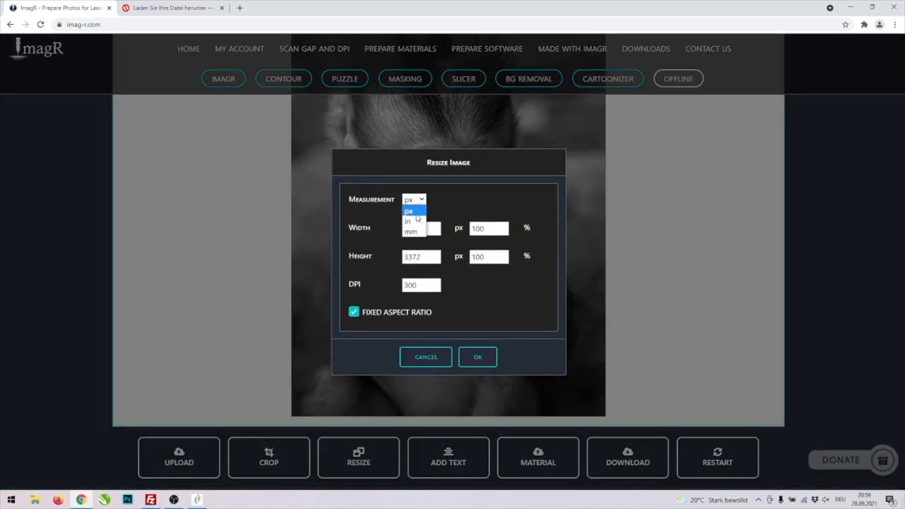
Resize the monkey photo in millimetres to about 160 × 226 mm at 254 DPI
{"action": "left_click", "coordinate": [409, 232]}
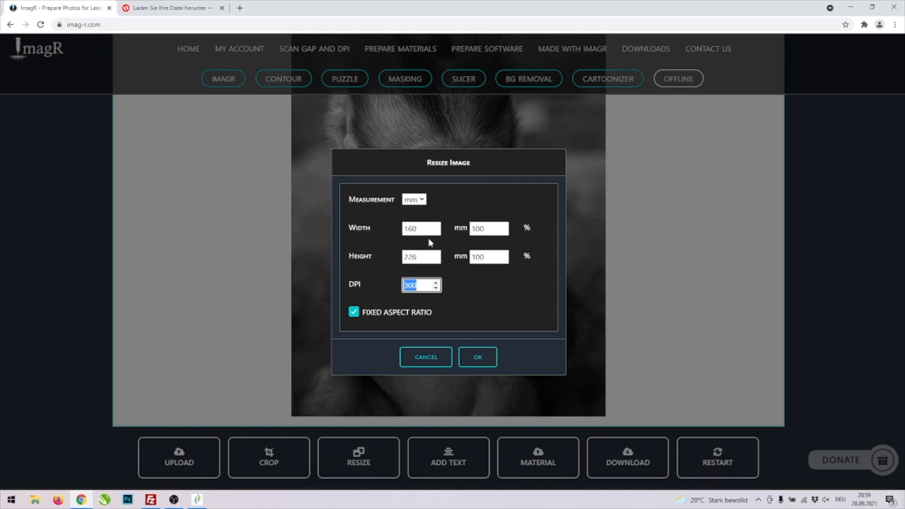
{"action": "type", "text": "254"}
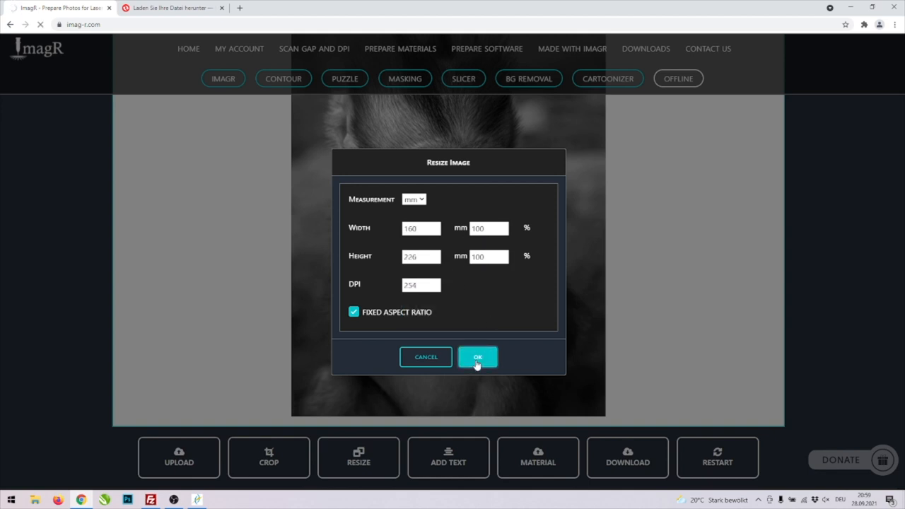
{"action": "left_click", "coordinate": [477, 357]}
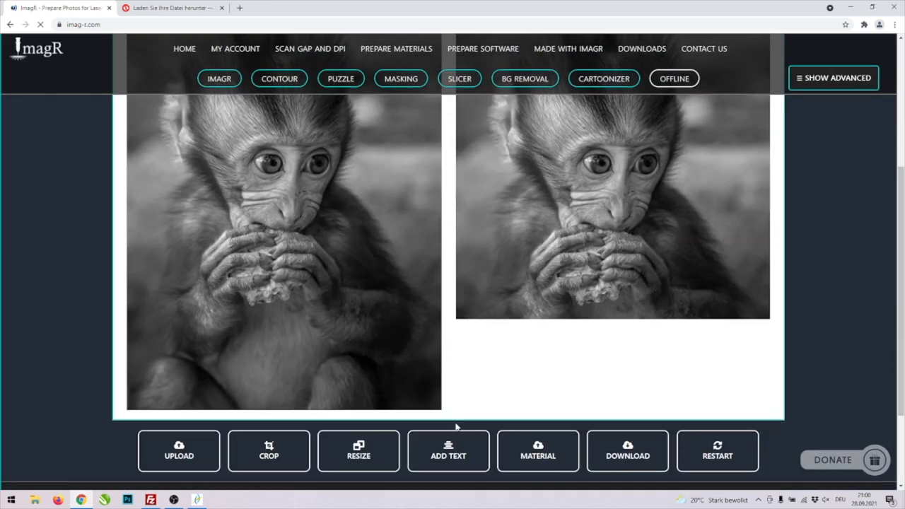
Process the monkey photo with CO2 Wood as the engraving material
{"action": "left_click", "coordinate": [538, 454]}
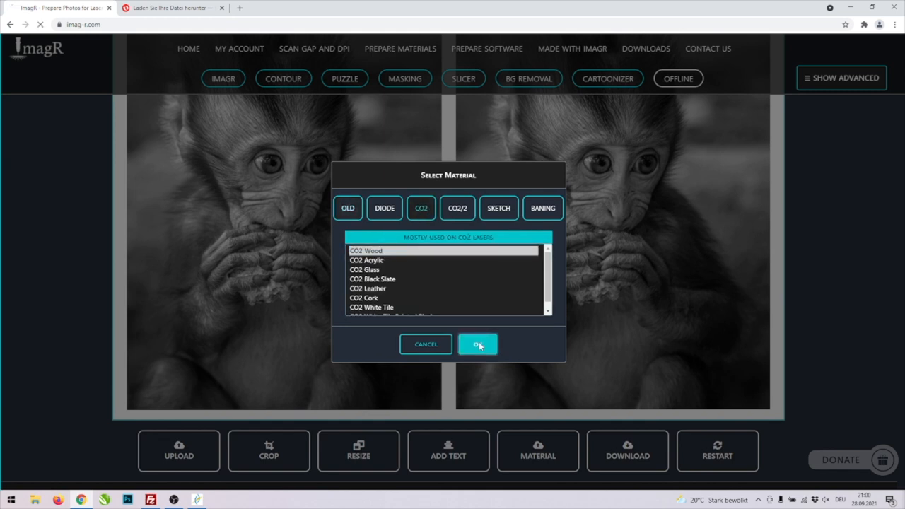
{"action": "left_click", "coordinate": [476, 344]}
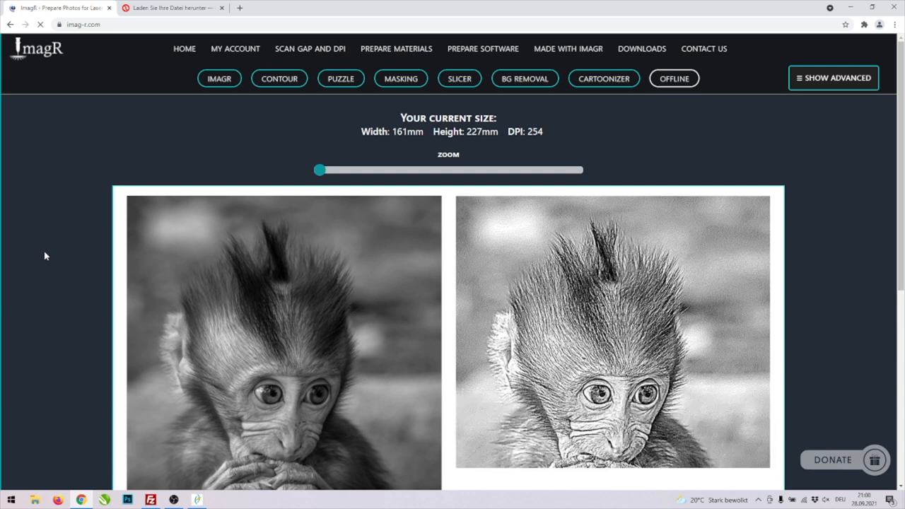
Download the sketched monkey as a BMP and switch to ImagR's Masking tool
{"action": "scroll", "scroll_direction": "down", "scroll_amount": 3}
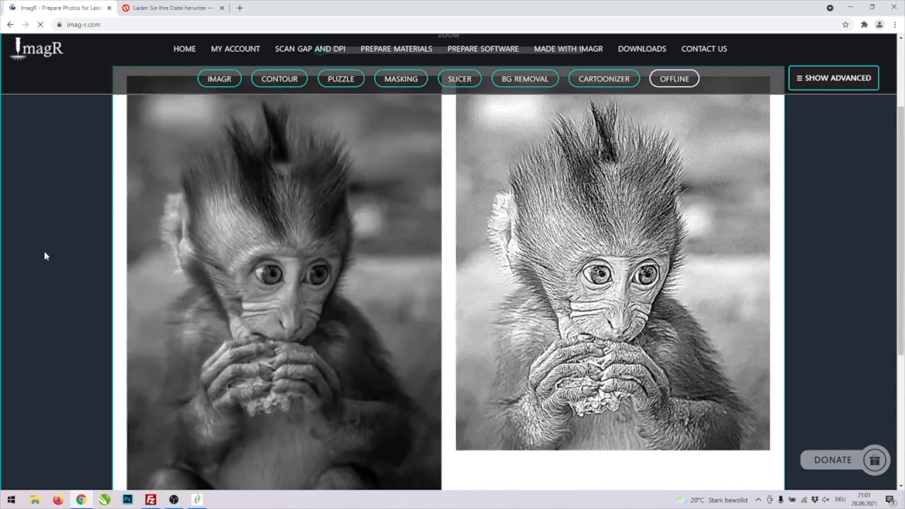
{"action": "left_click", "coordinate": [626, 454]}
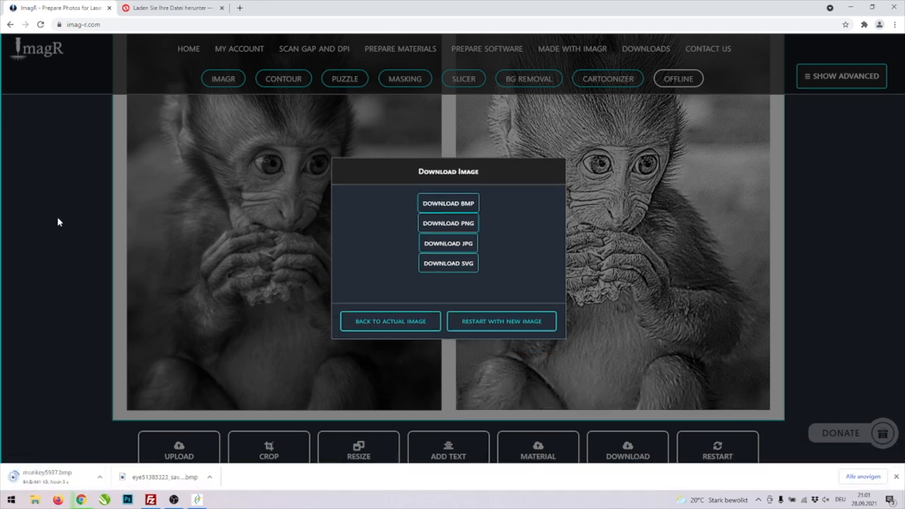
{"action": "left_click", "coordinate": [389, 321]}
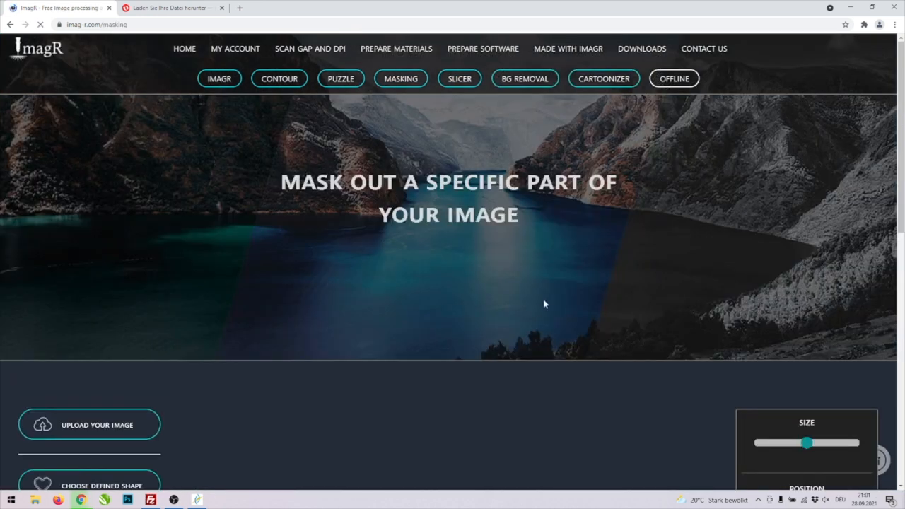
Load the sketched monkey BMP into the Masking tool and show the predefined mask shapes
{"action": "scroll", "scroll_direction": "down", "scroll_amount": 3}
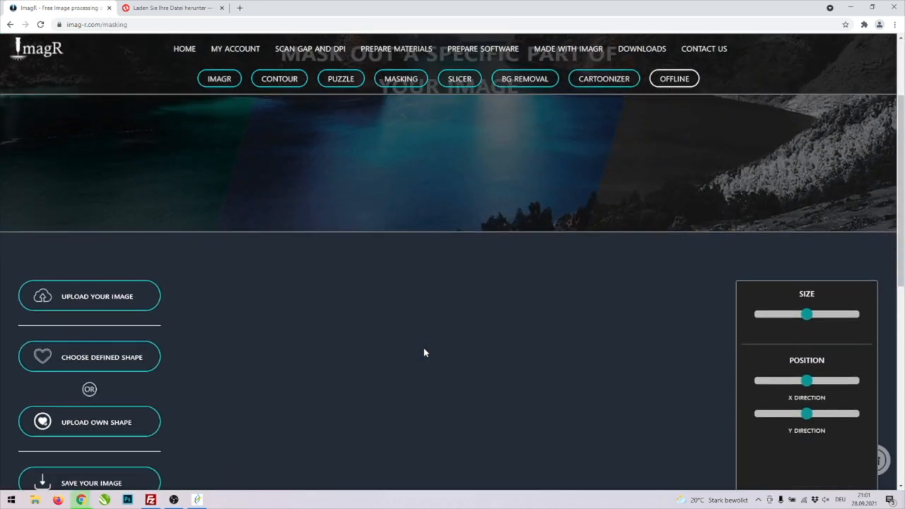
{"action": "scroll", "scroll_direction": "down", "scroll_amount": 3}
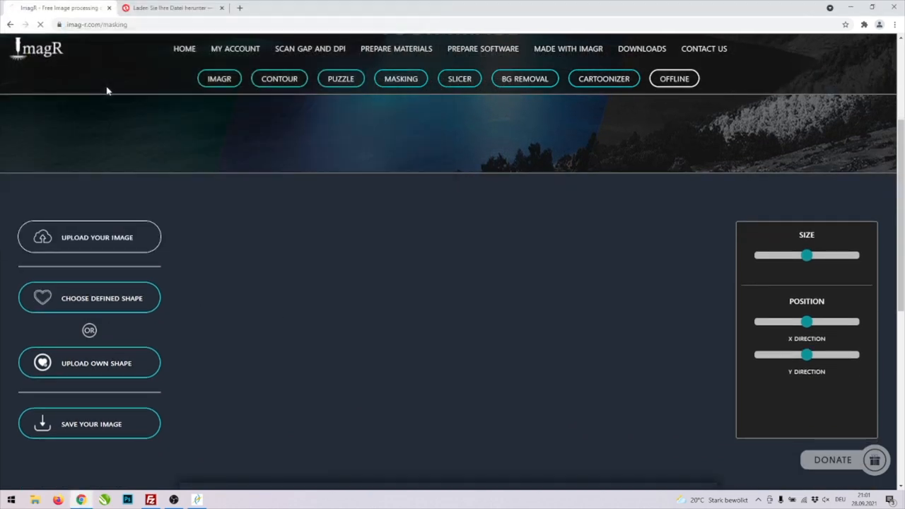
{"action": "scroll", "scroll_direction": "down", "scroll_amount": 3}
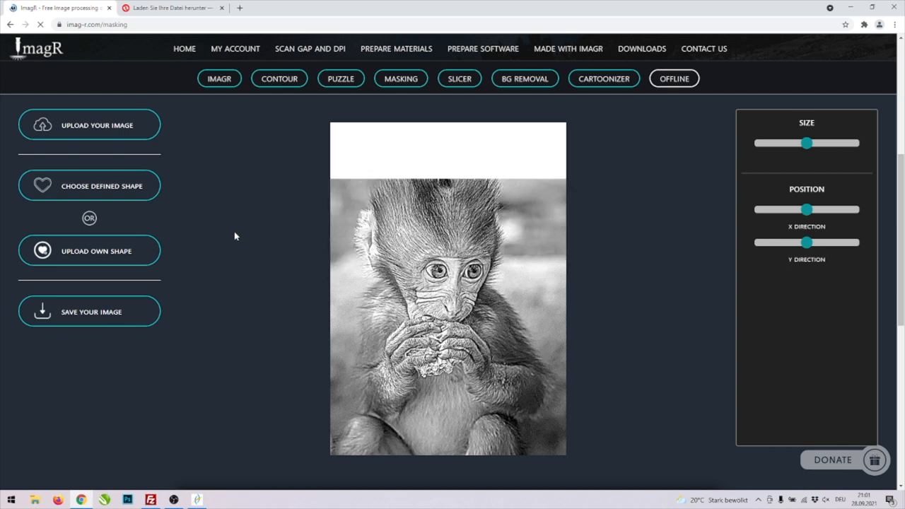
{"action": "left_click", "coordinate": [89, 185]}
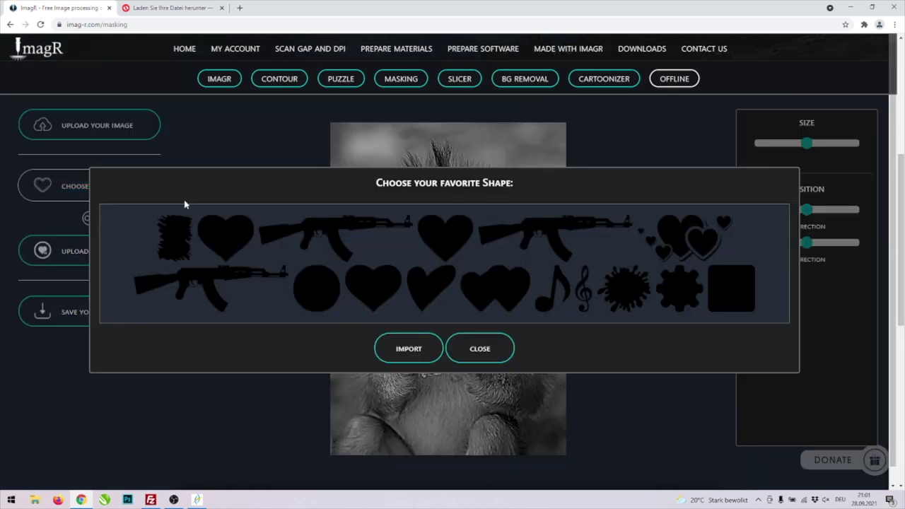
Save the plain heart mask shape image to disk via 'Bild speichern unter…'
{"action": "left_click", "coordinate": [374, 289]}
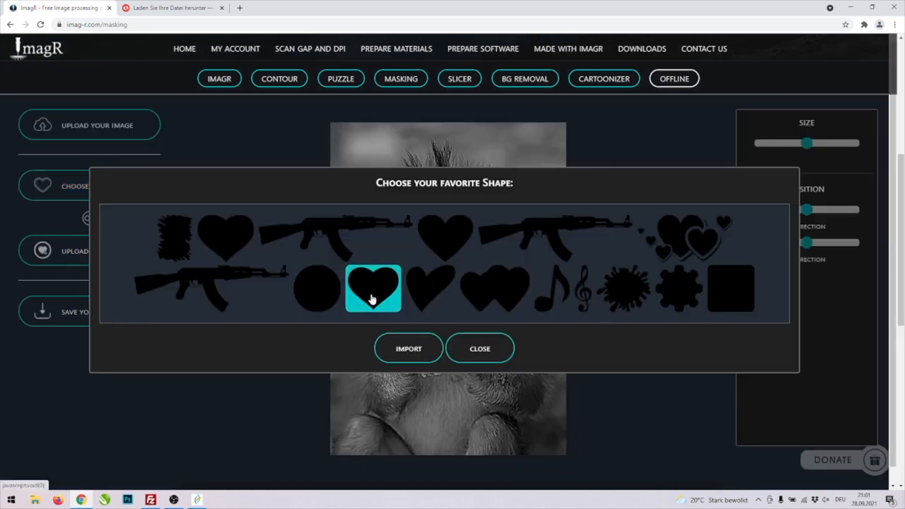
{"action": "right_click", "coordinate": [374, 298]}
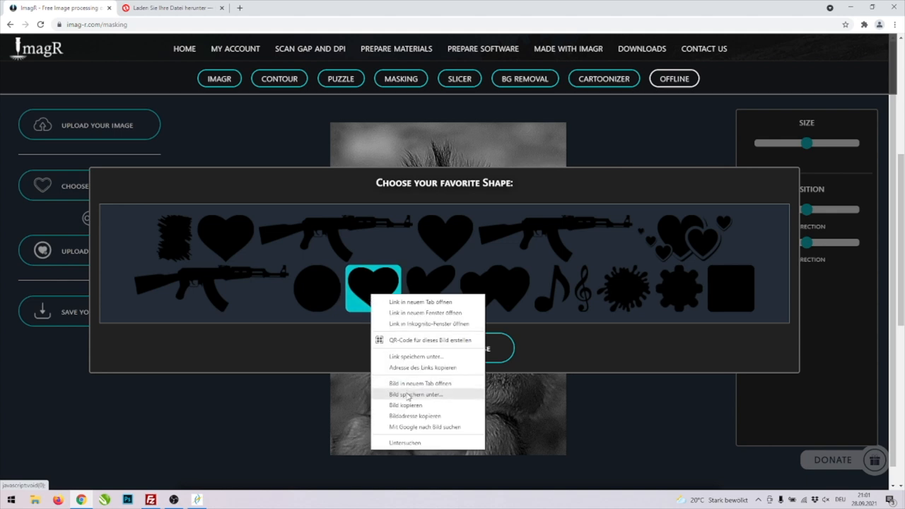
{"action": "left_click", "coordinate": [411, 393]}
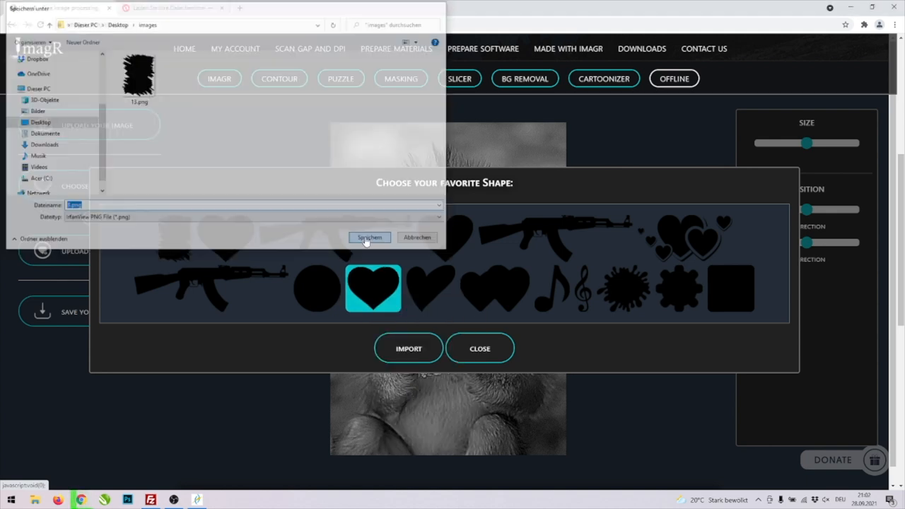
{"action": "left_click", "coordinate": [368, 237]}
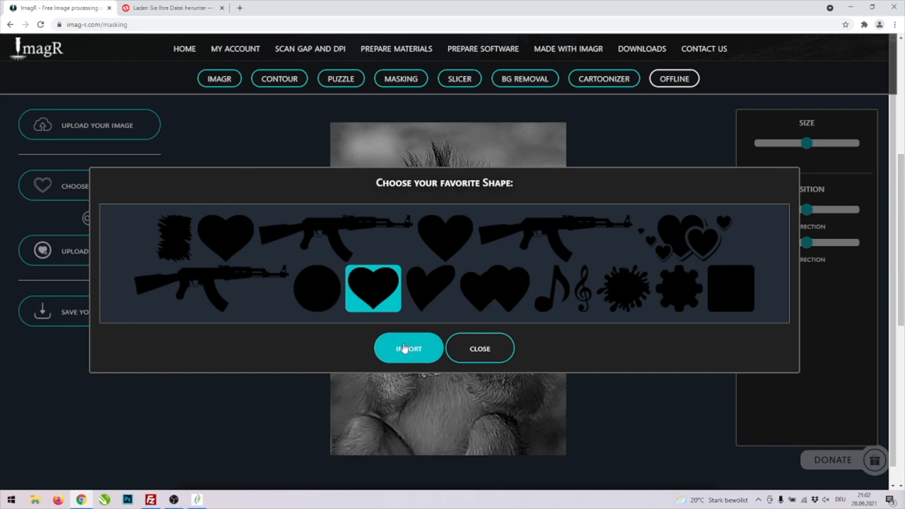
Import the heart shape as the mask, cropping the monkey's face inside a heart
{"action": "left_click", "coordinate": [408, 348]}
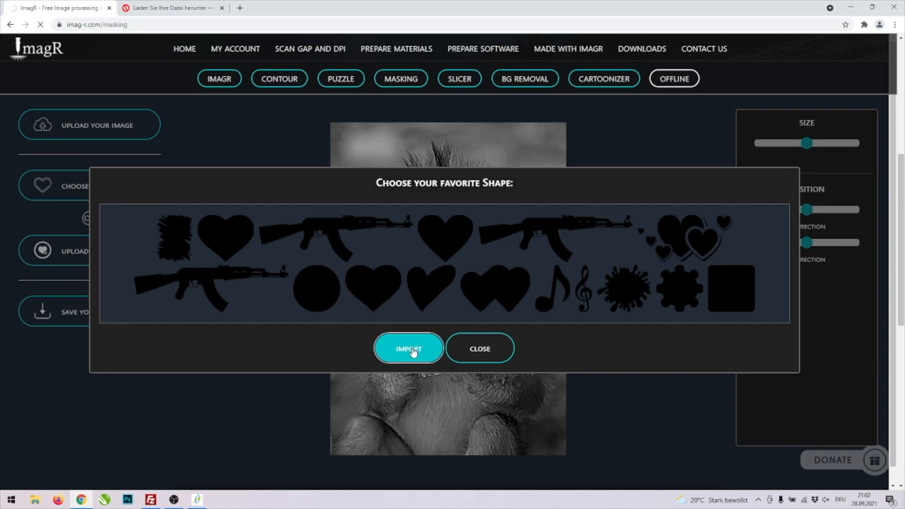
{"action": "left_click", "coordinate": [409, 348]}
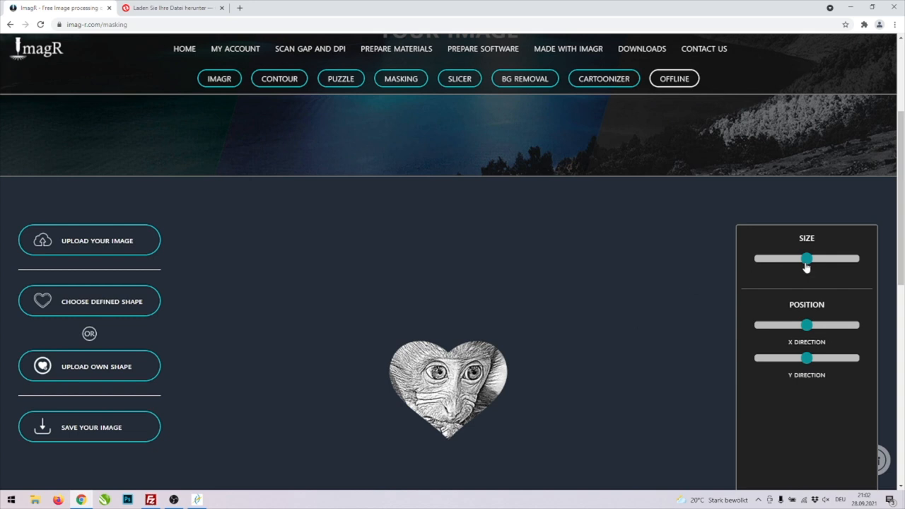
Enlarge the heart-masked monkey to full size and save it as a PNG
{"action": "left_click_drag", "start_coordinate": [806, 258], "coordinate": [853, 258]}
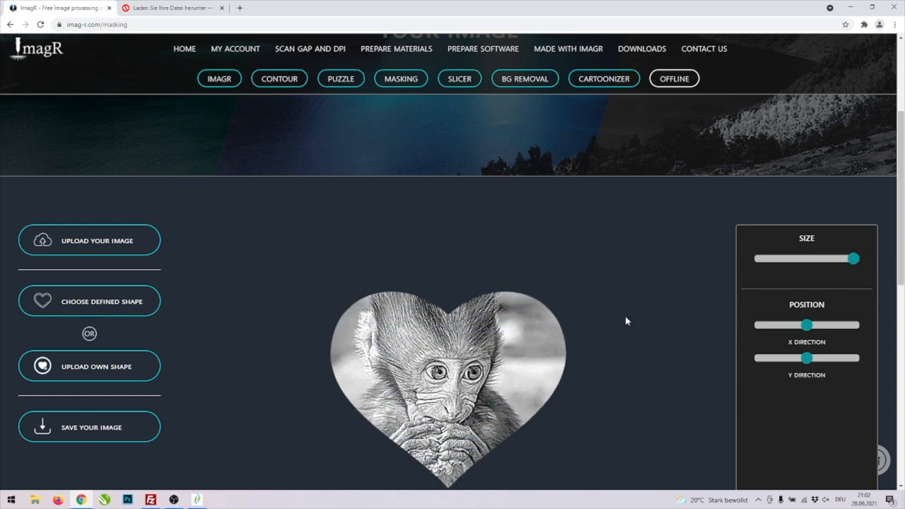
{"action": "scroll", "scroll_direction": "down", "scroll_amount": 3}
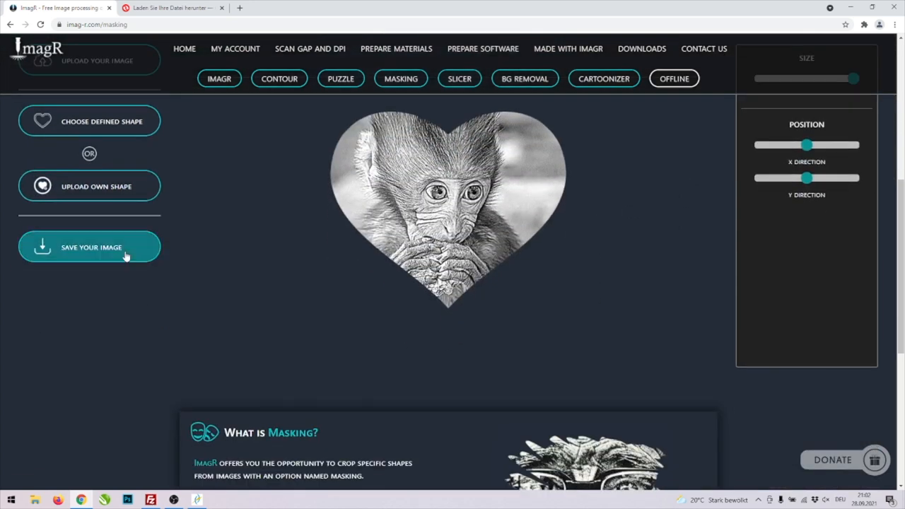
{"action": "left_click", "coordinate": [89, 247]}
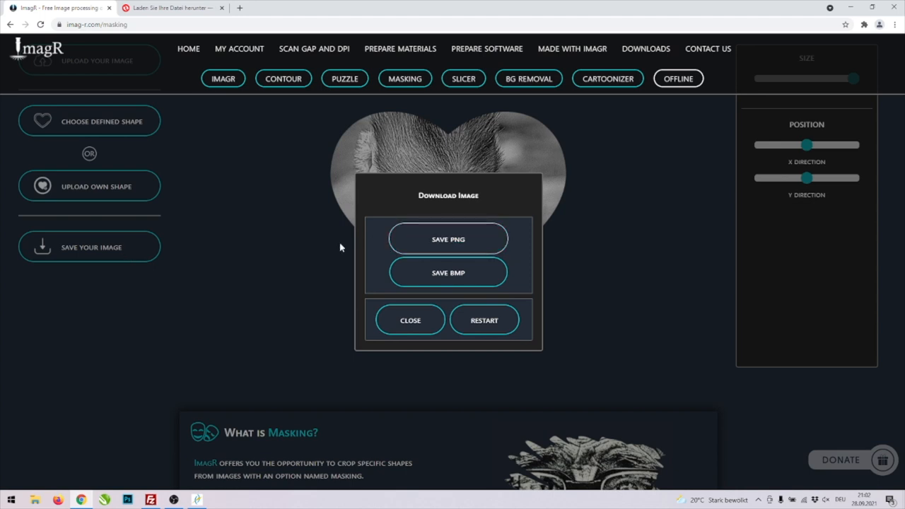
{"action": "left_click", "coordinate": [448, 238]}
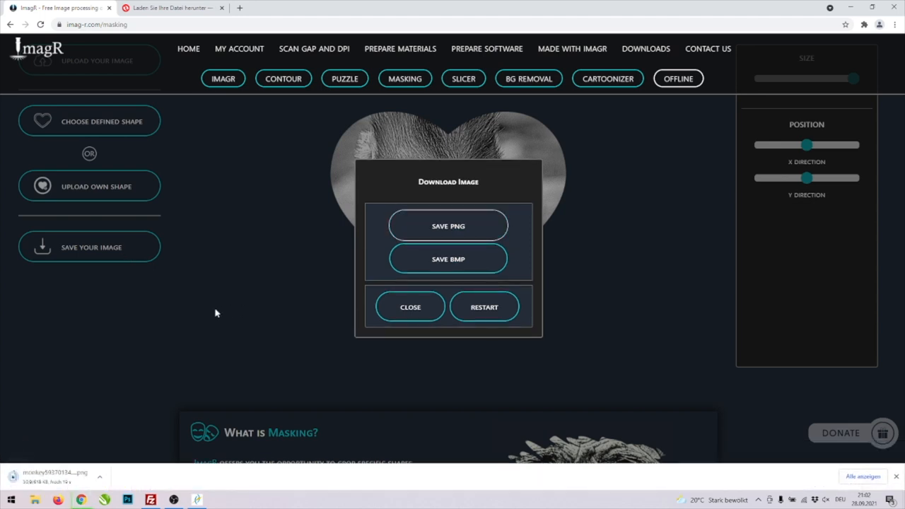
{"action": "left_click", "coordinate": [410, 307]}
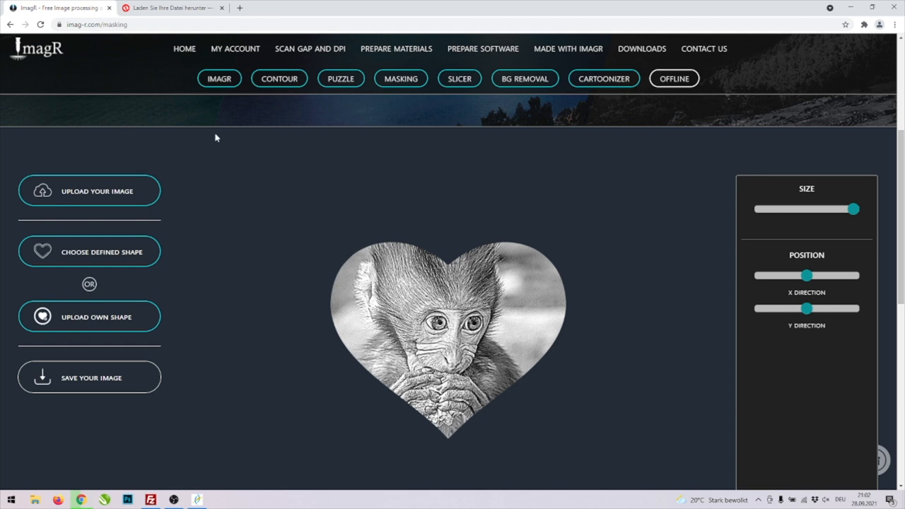
{"action": "left_click", "coordinate": [219, 78]}
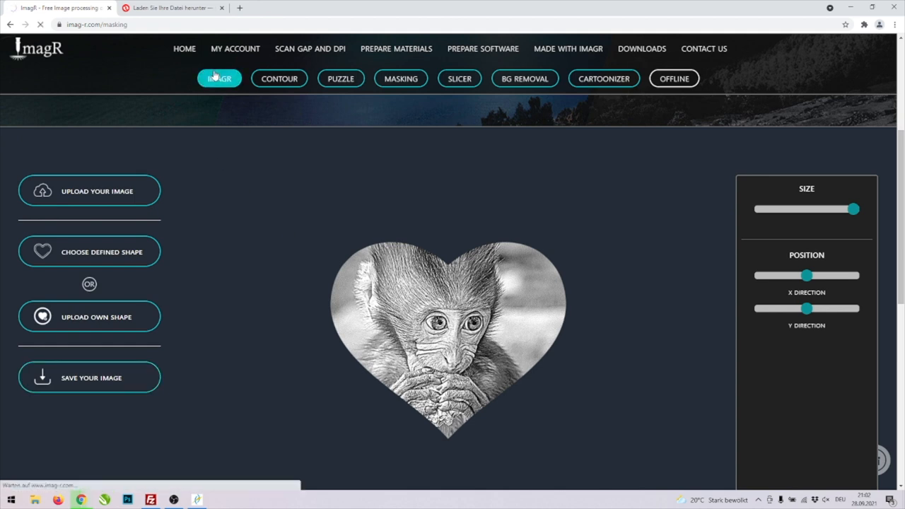
Upload the heart-masked PNG into the main editor and confirm its size as 1600 × 1335 px at 254 DPI
{"action": "left_click", "coordinate": [219, 78]}
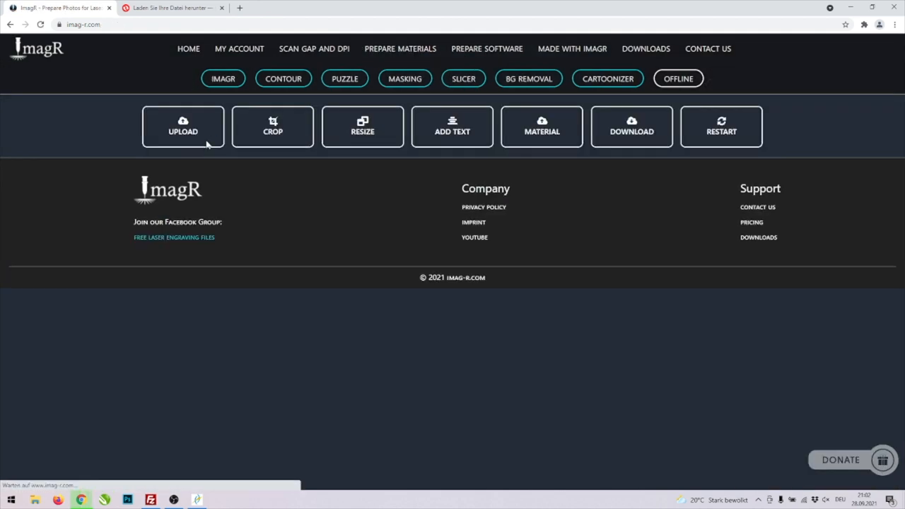
{"action": "left_click", "coordinate": [182, 127]}
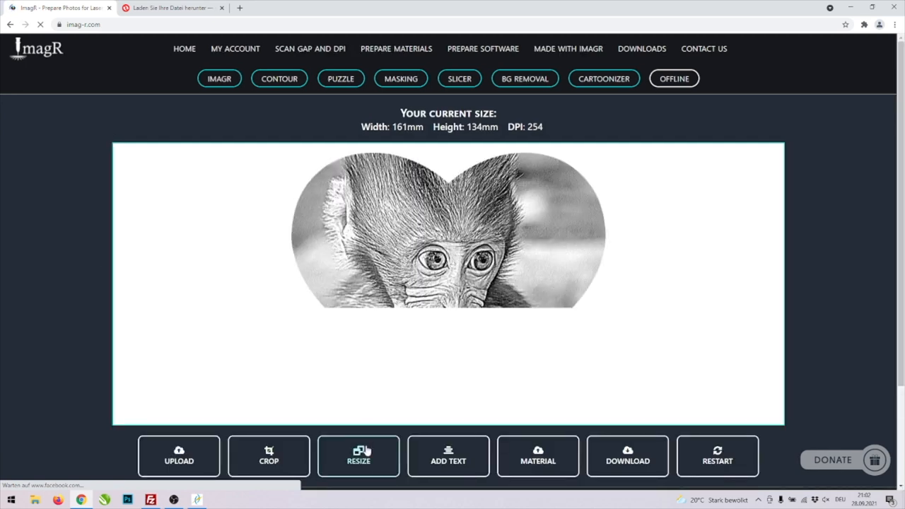
{"action": "left_click", "coordinate": [358, 456]}
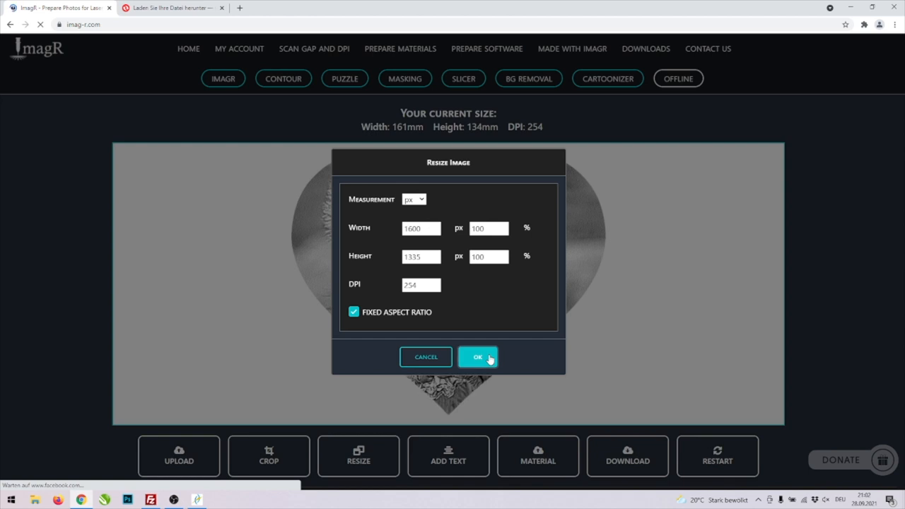
{"action": "left_click", "coordinate": [477, 356]}
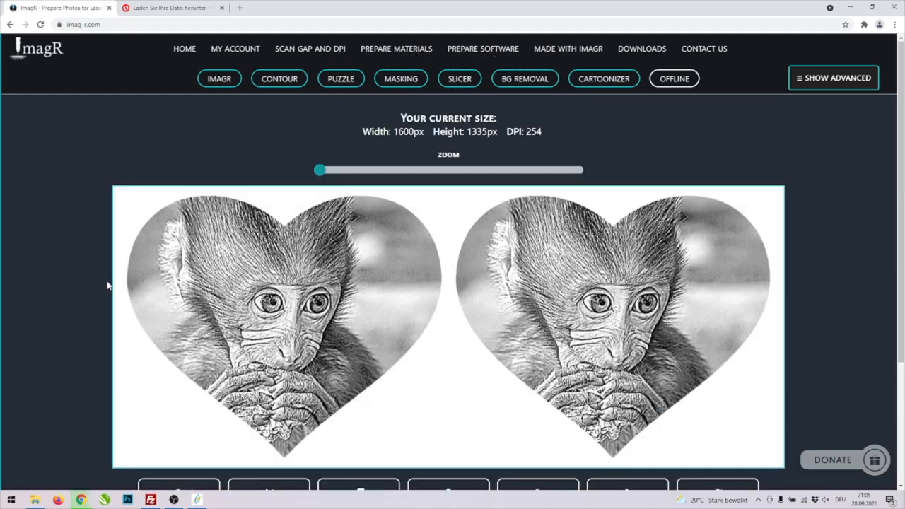
{"action": "left_click", "coordinate": [279, 78]}
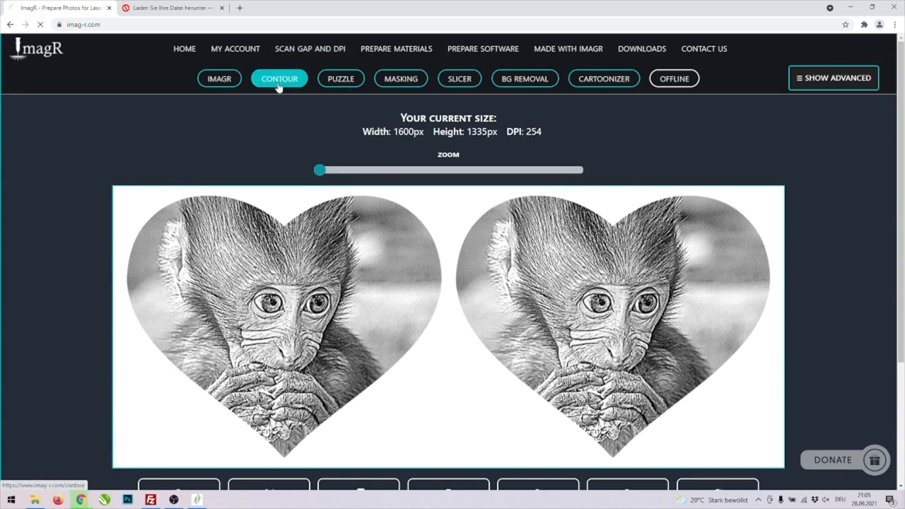
Visit ImagR's Contour outline tool, then move to the Convertio SVG-to-AI page
{"action": "left_click", "coordinate": [279, 79]}
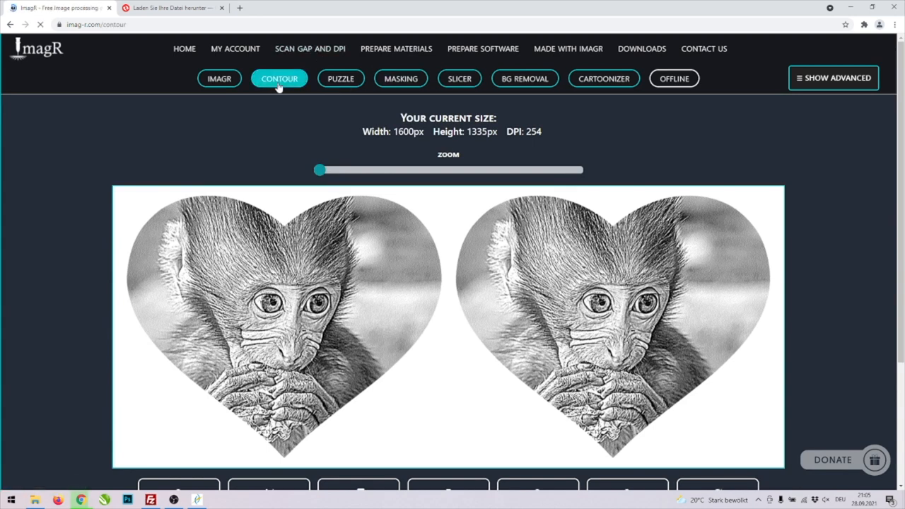
{"action": "left_click", "coordinate": [279, 79]}
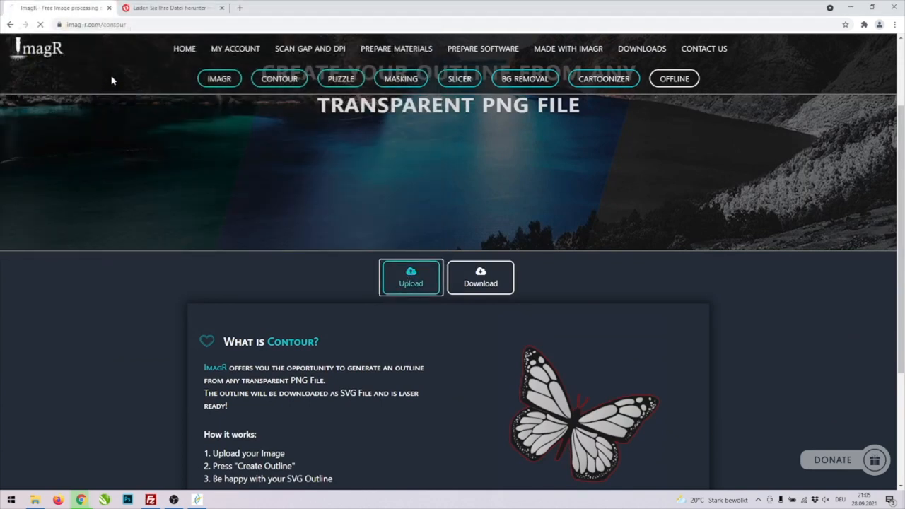
{"action": "scroll", "scroll_direction": "up", "scroll_amount": 3}
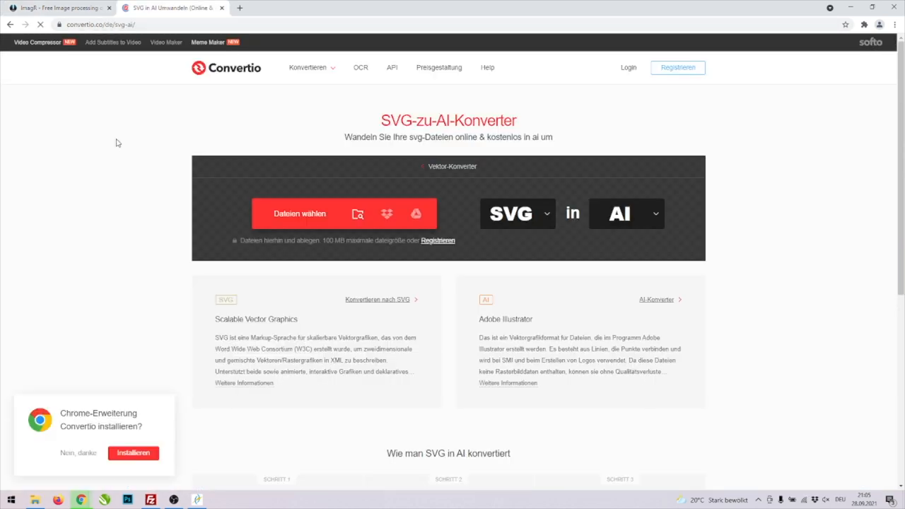
Convert the 80514.svg heart outline to AI format in Convertio
{"action": "left_click", "coordinate": [297, 214]}
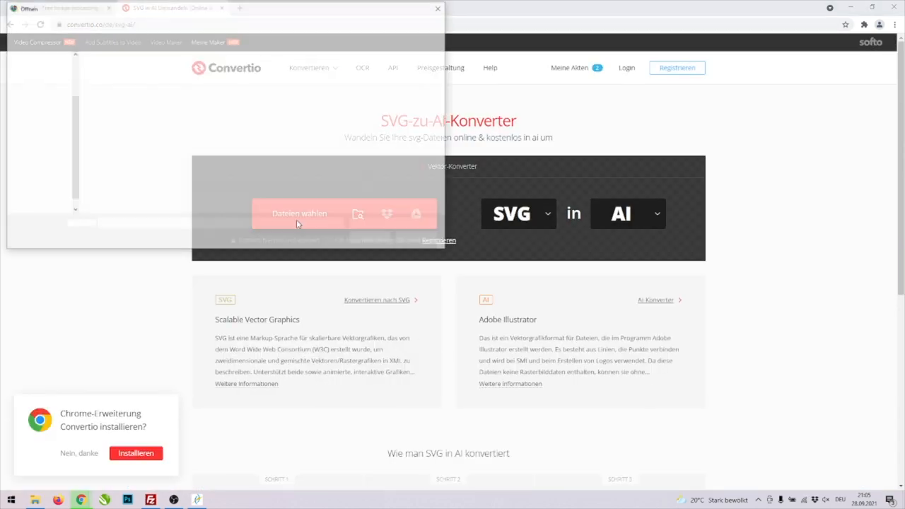
{"action": "left_click", "coordinate": [299, 214]}
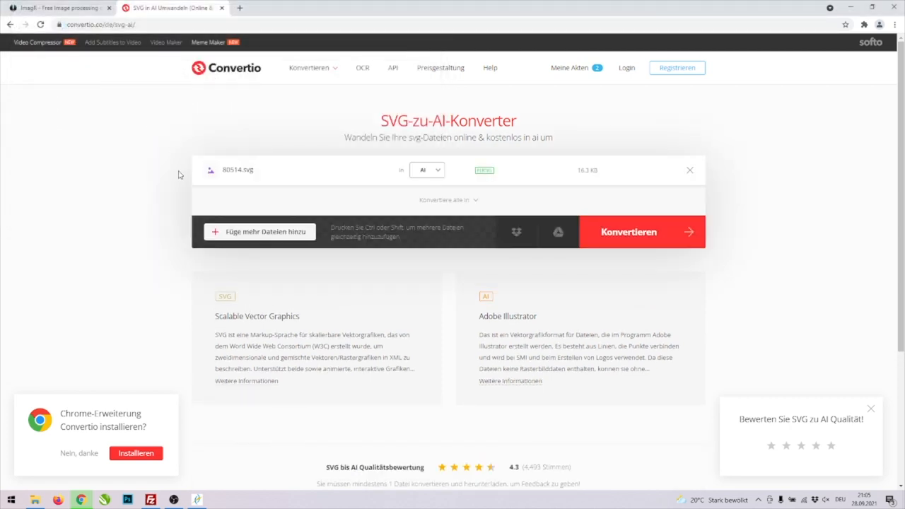
{"action": "left_click", "coordinate": [627, 232]}
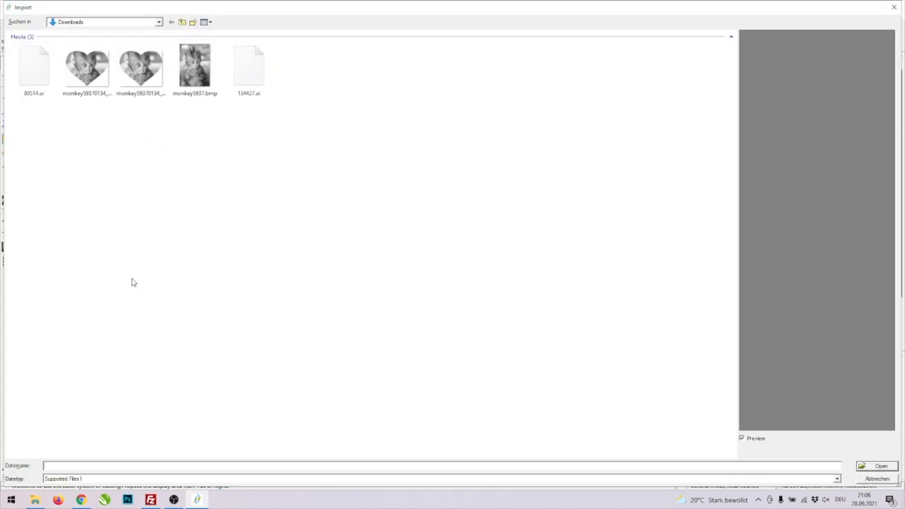
Import 80514.ai with the masked monkey image and select the Laser Cut layer
{"action": "left_click", "coordinate": [873, 466]}
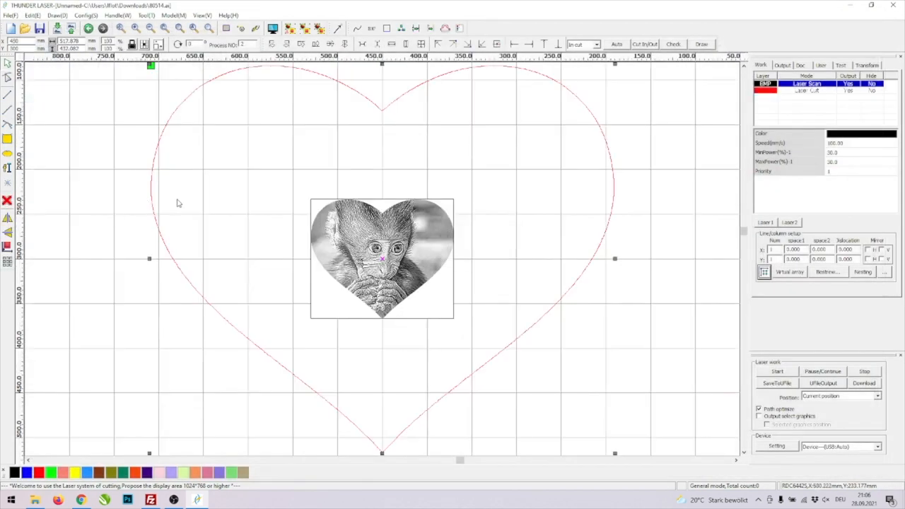
{"action": "left_click", "coordinate": [806, 94]}
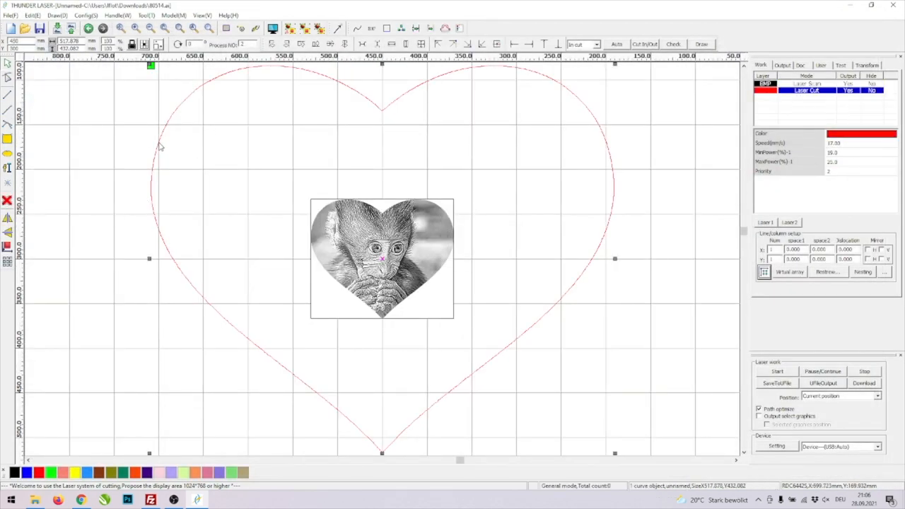